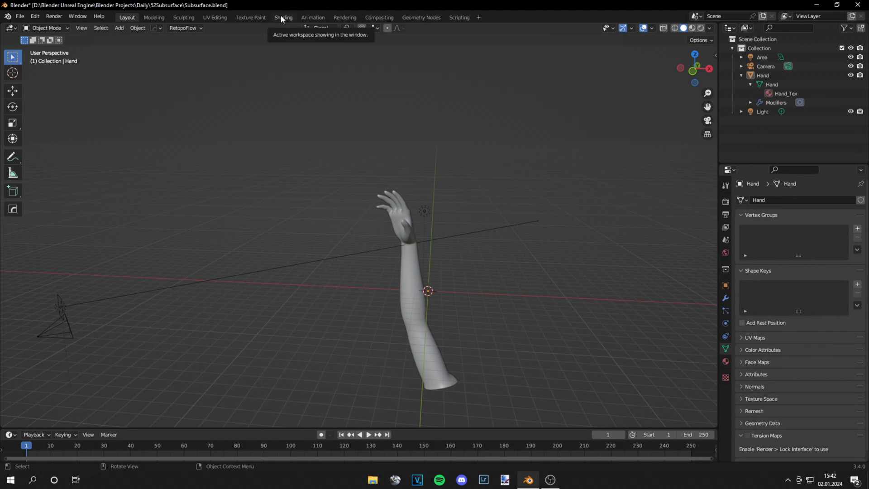
In the Shading workspace, flip the render engine to Eevee and back to Cycles for a live preview
left_click(284, 17)
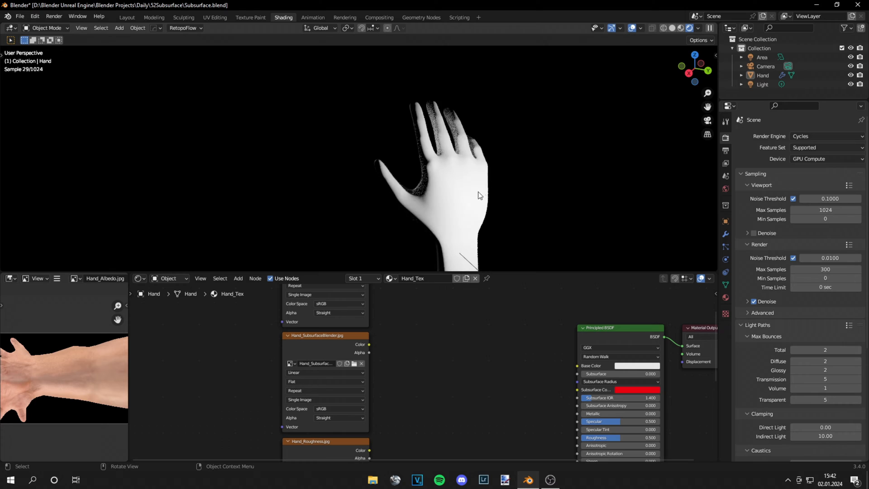
left_click(824, 136)
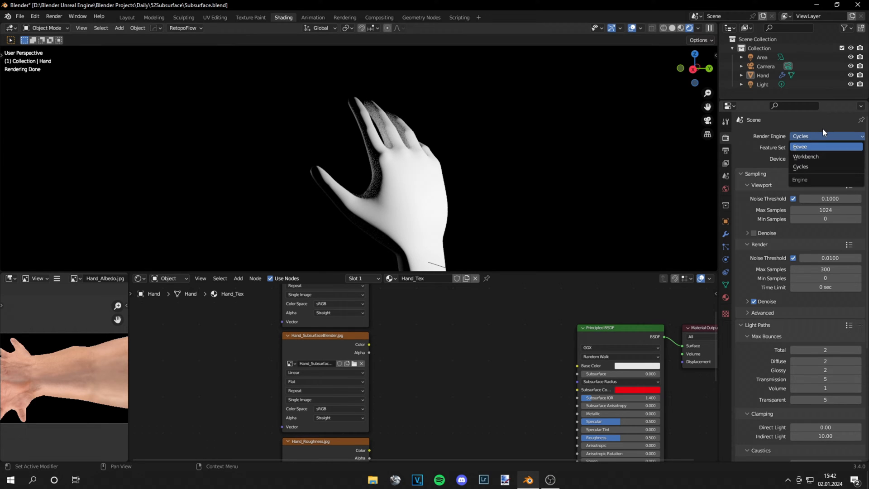
left_click(799, 147)
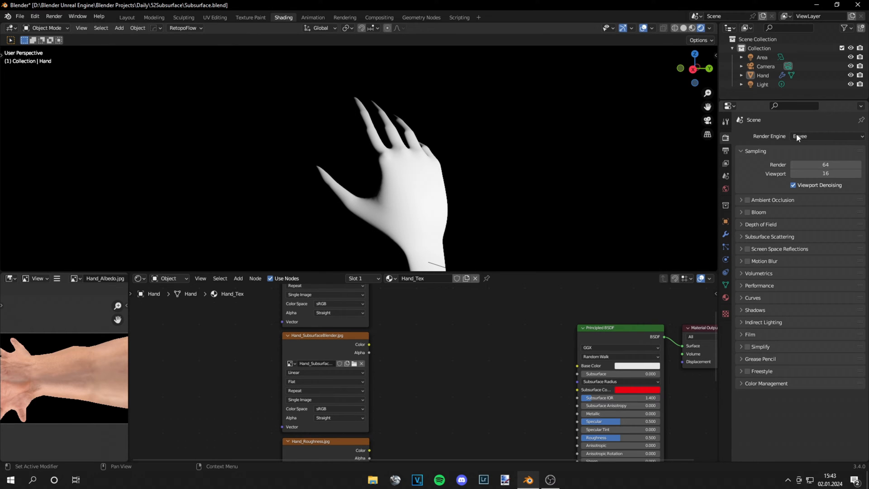
left_click(825, 136)
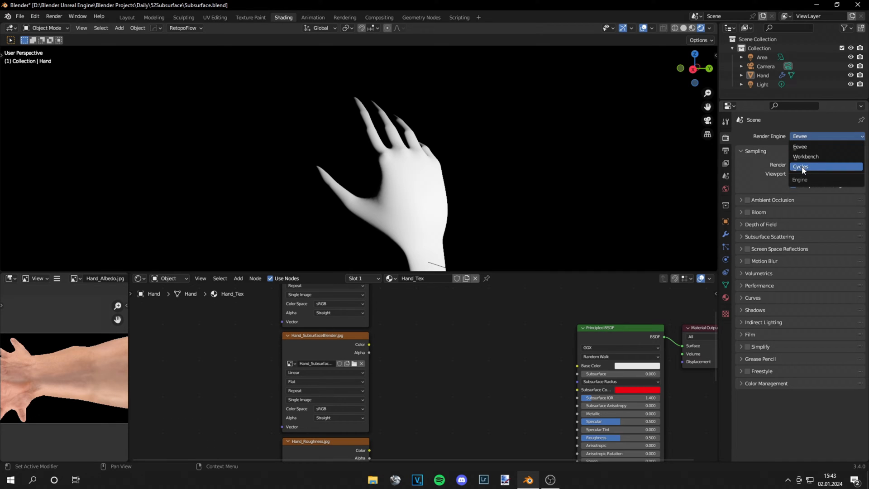
left_click(801, 166)
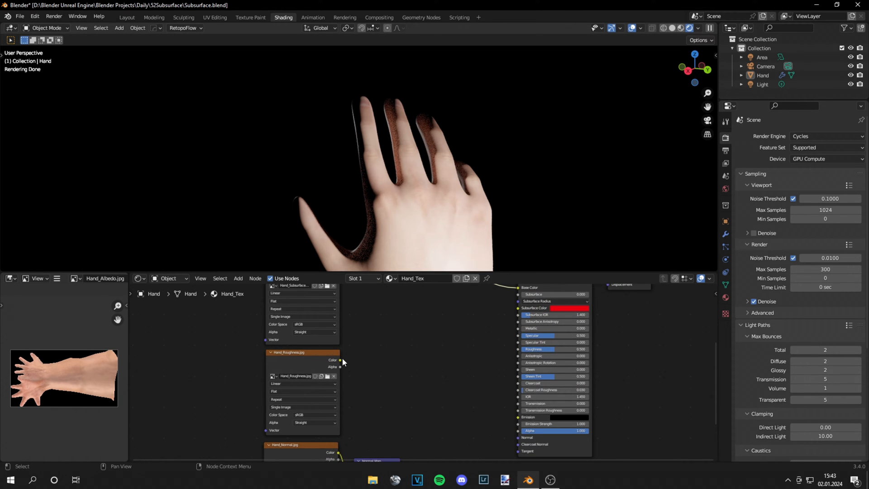
Feed Hand_Roughness into the Principled BSDF Roughness and the Normal Map node into its Normal
left_click(303, 352)
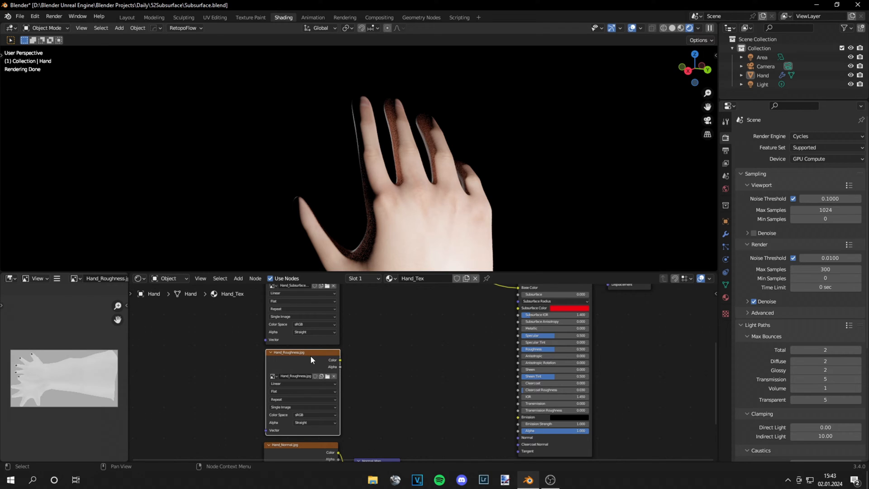
left_click_drag(339, 360, 517, 352)
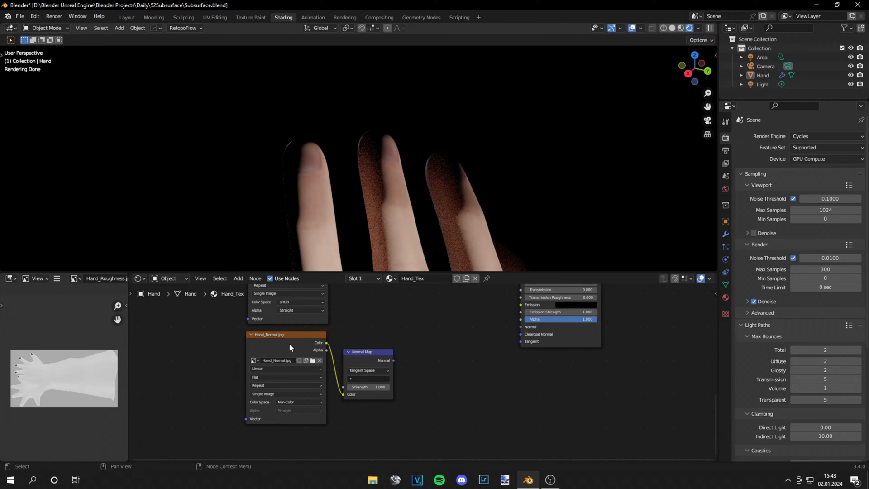
mouse_move(390, 364)
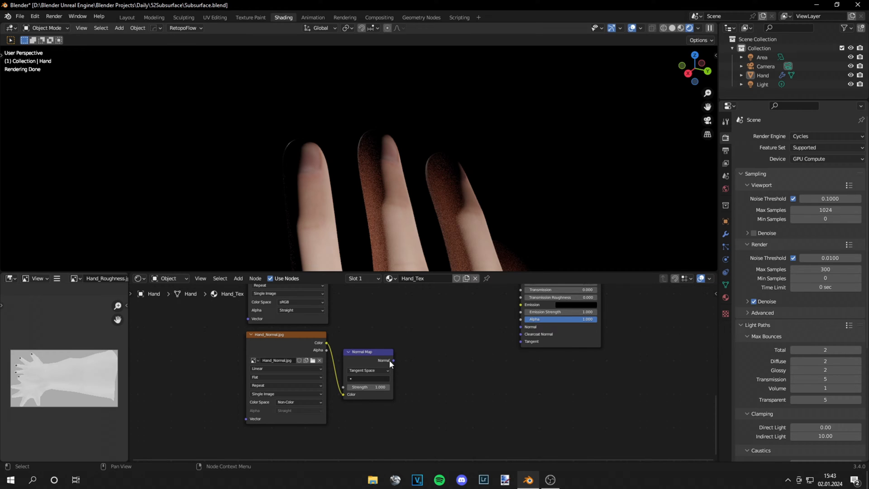
left_click_drag(393, 359, 519, 327)
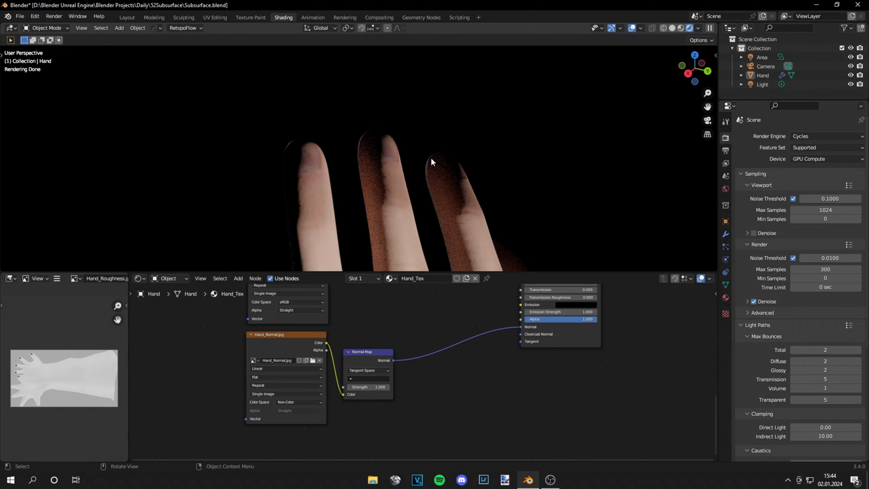
left_click_drag(432, 161, 463, 188)
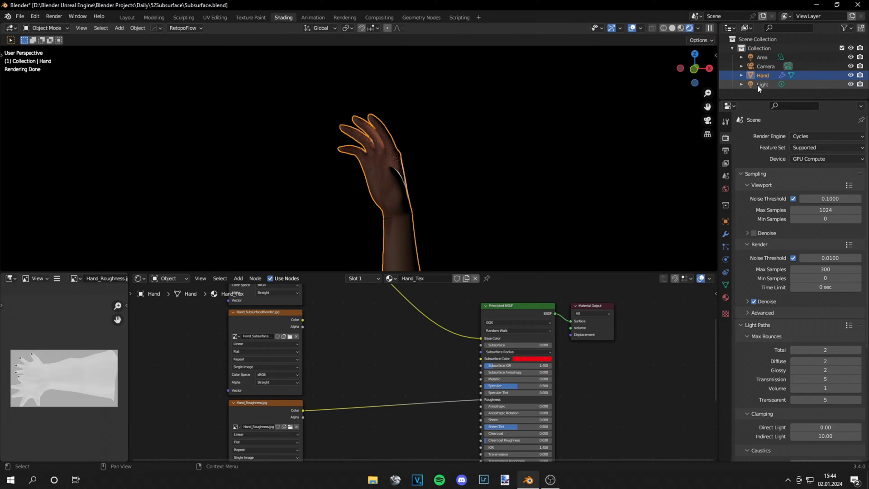
Make the scene Light the active object in the Outliner
left_click(763, 85)
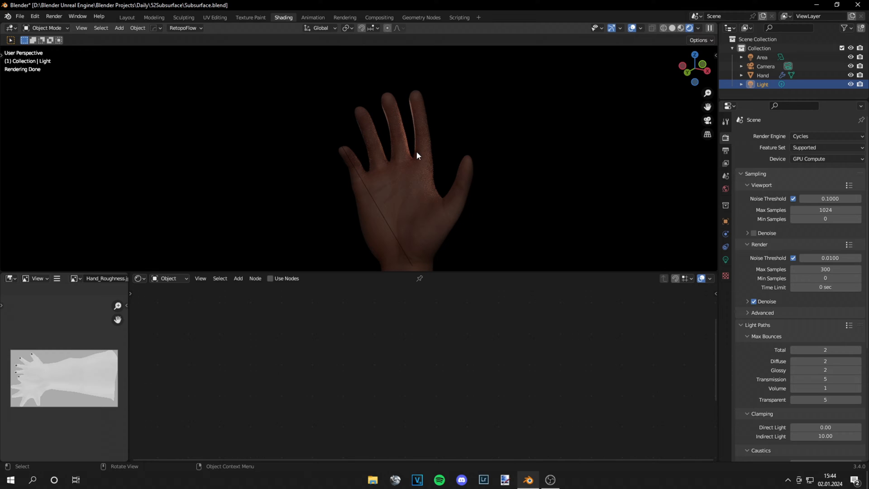
mouse_move(407, 154)
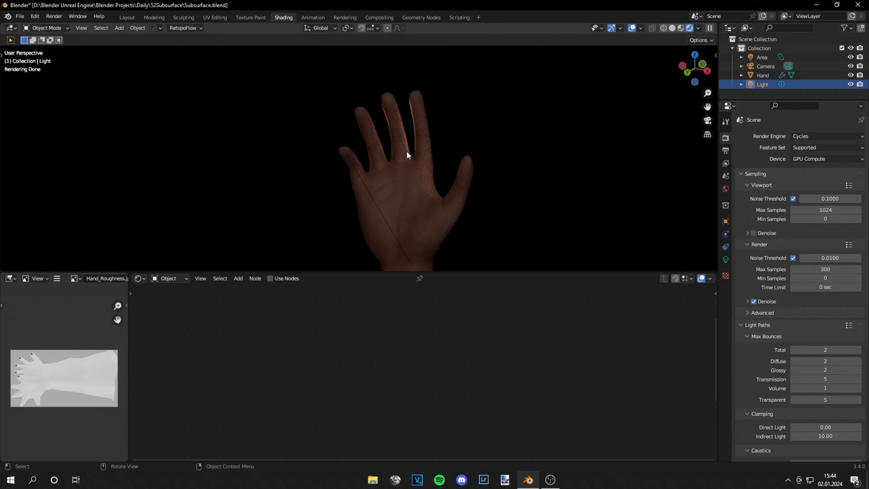
mouse_move(391, 180)
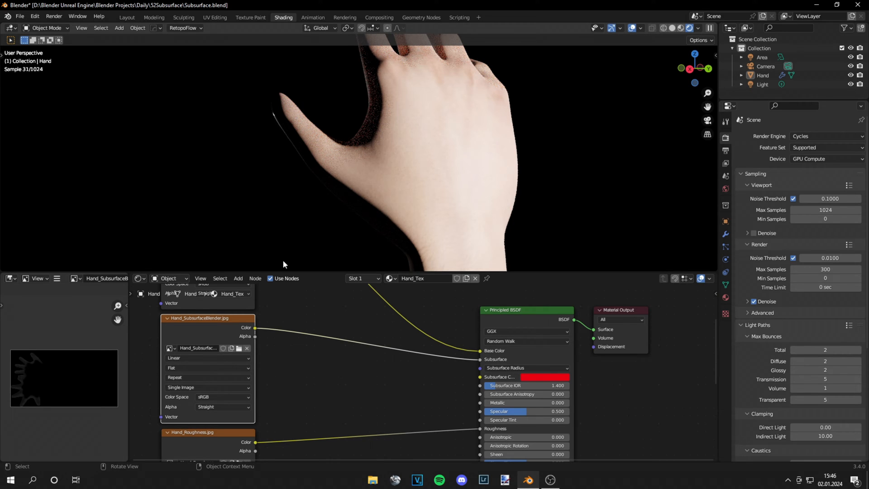
mouse_move(218, 329)
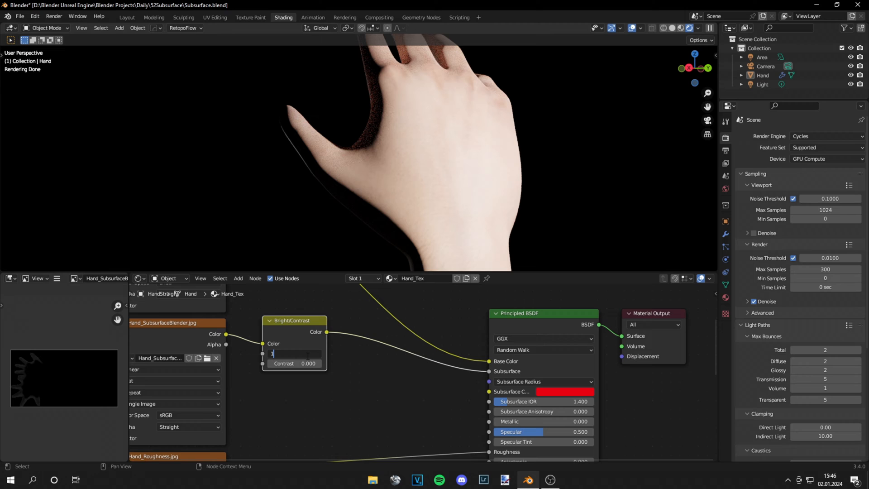
Give the Bright/Contrast node brightness 1.1 and contrast 2.0 on the subsurface map
type("1.100")
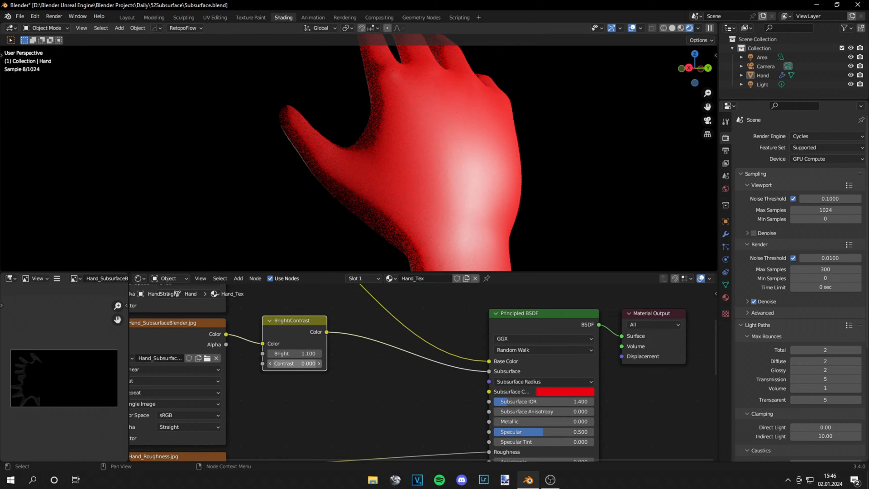
left_click(294, 363)
type("1.600")
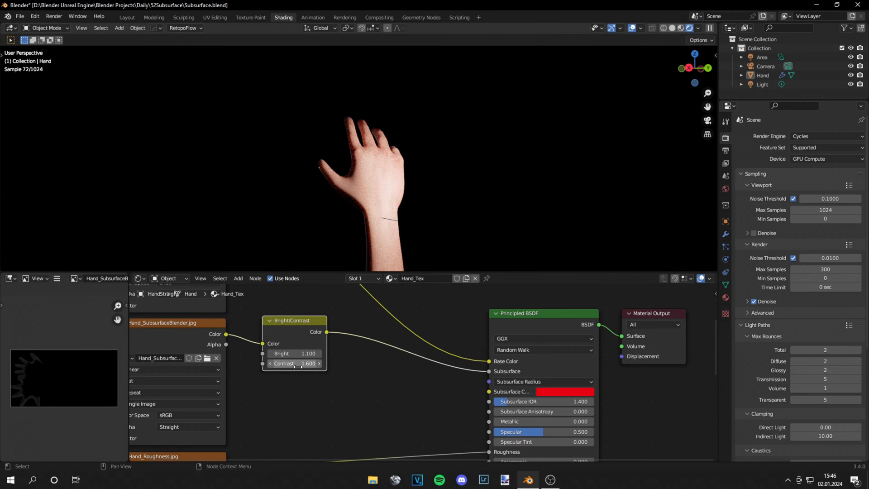
left_click_drag(282, 363, 311, 363)
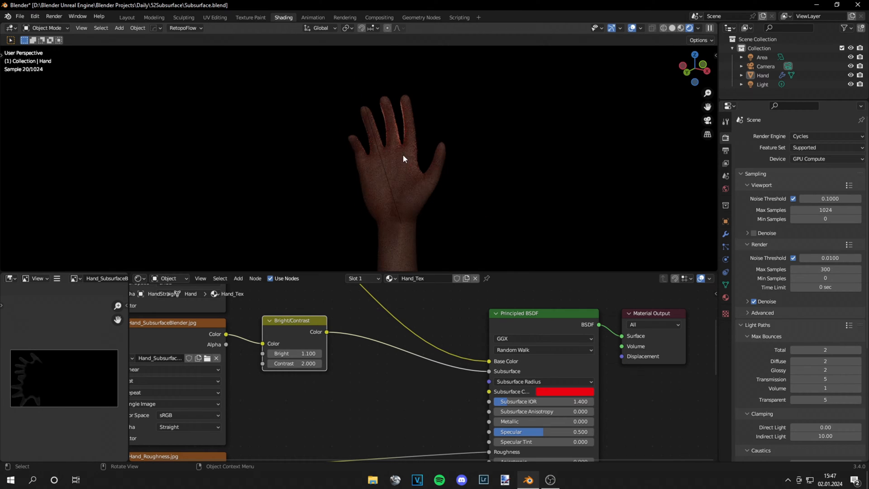
mouse_move(396, 143)
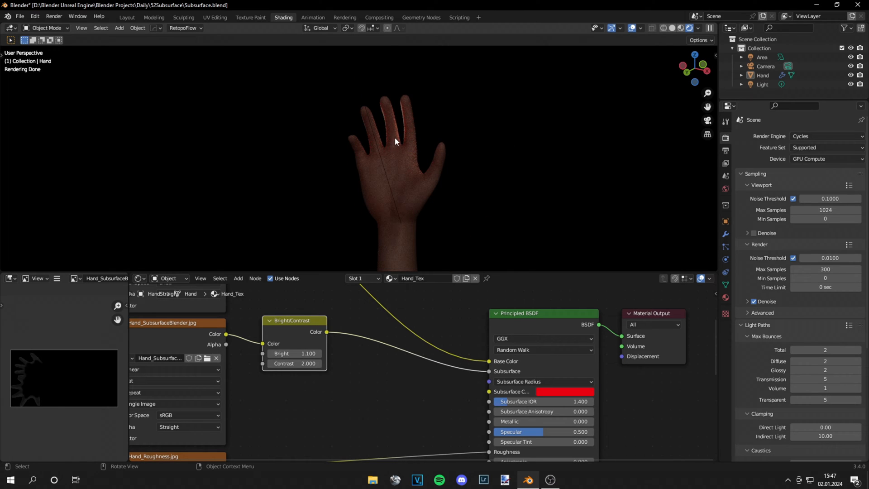
mouse_move(380, 133)
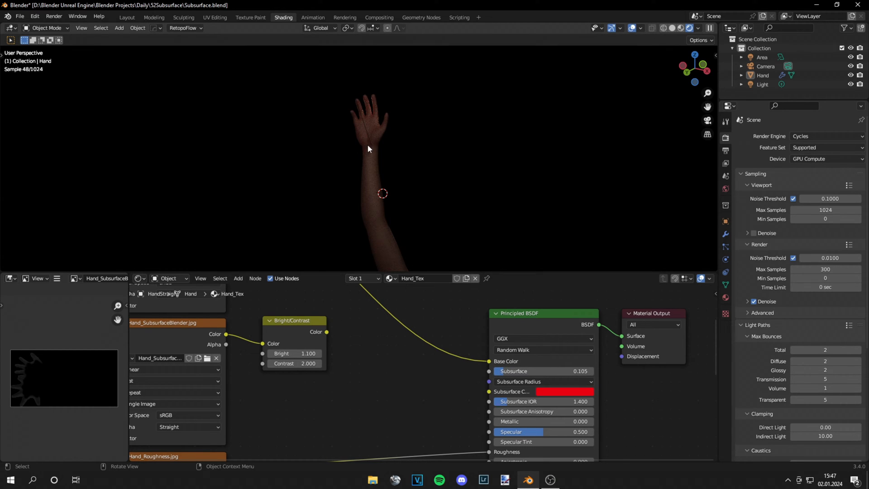
left_click_drag(326, 331, 407, 348)
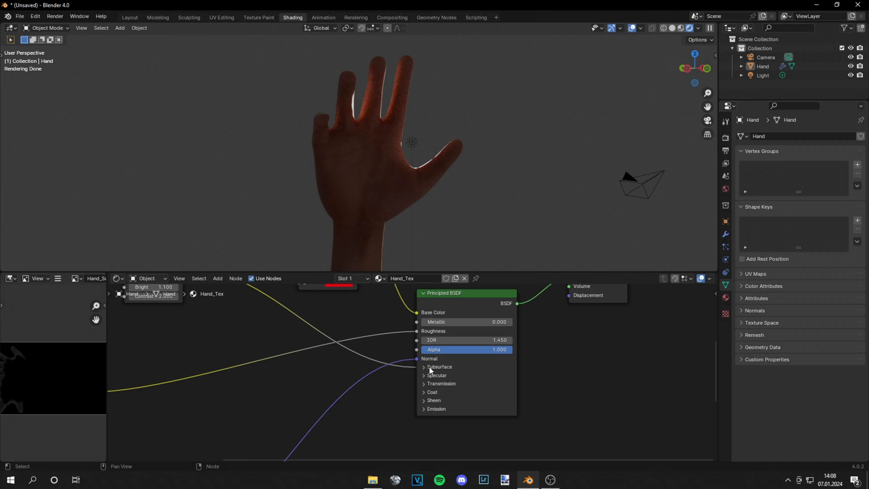
Expand the Principled BSDF Subsurface panel and leave the method on Random Walk (Skin)
left_click(424, 367)
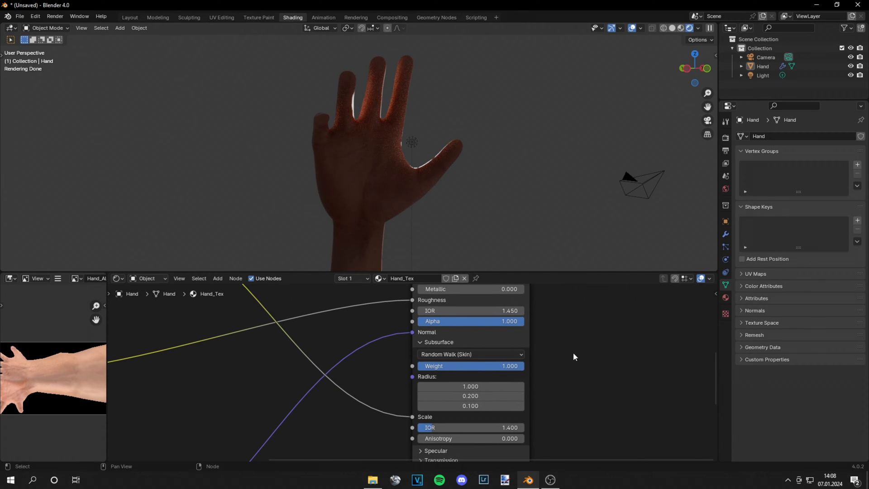
left_click(470, 354)
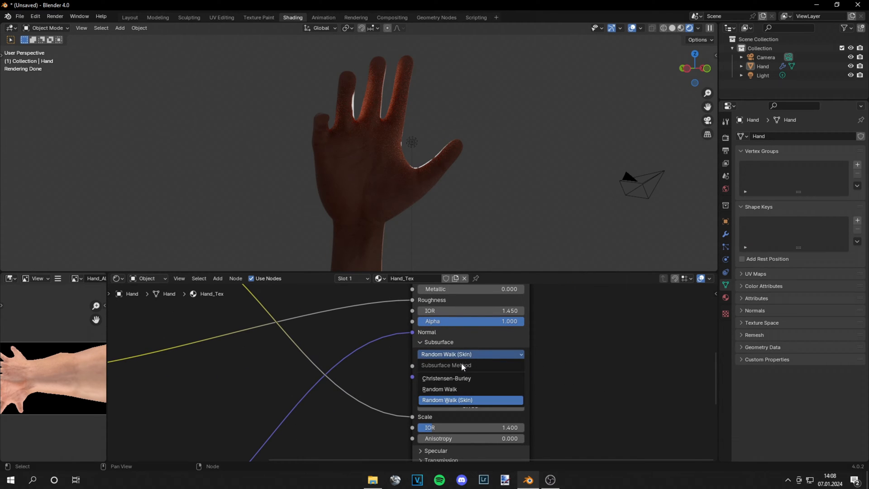
mouse_move(447, 399)
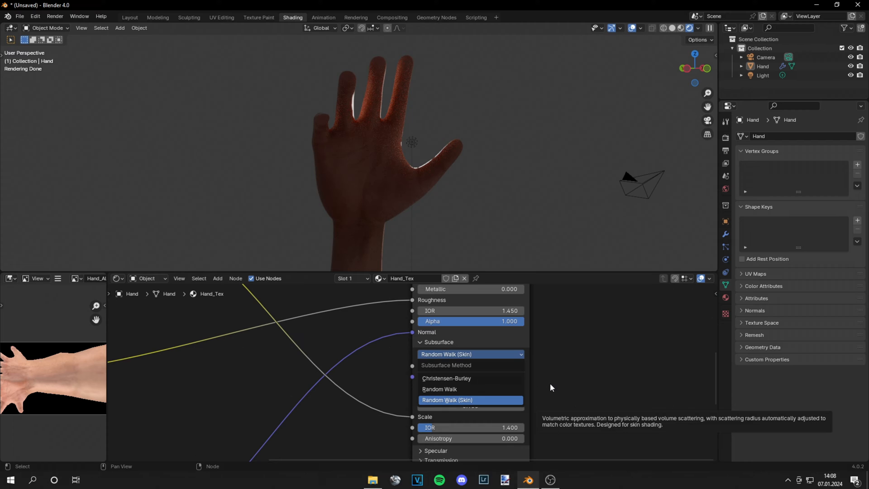
left_click(446, 399)
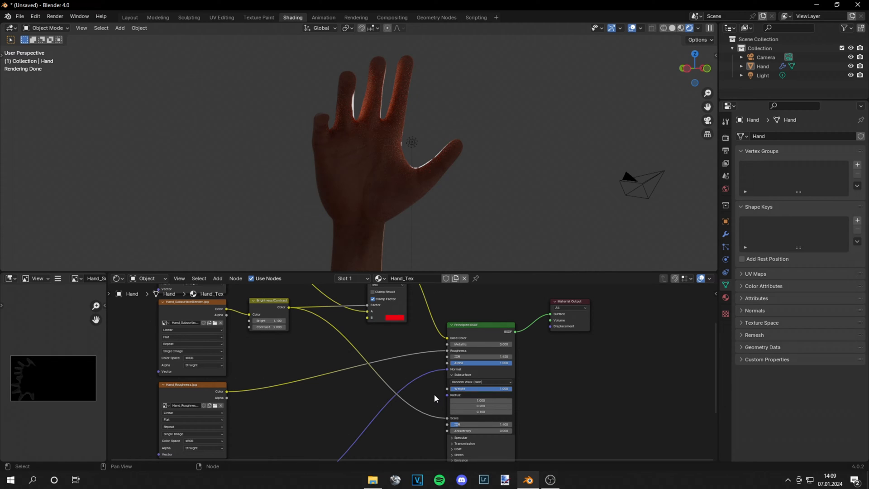
mouse_move(433, 397)
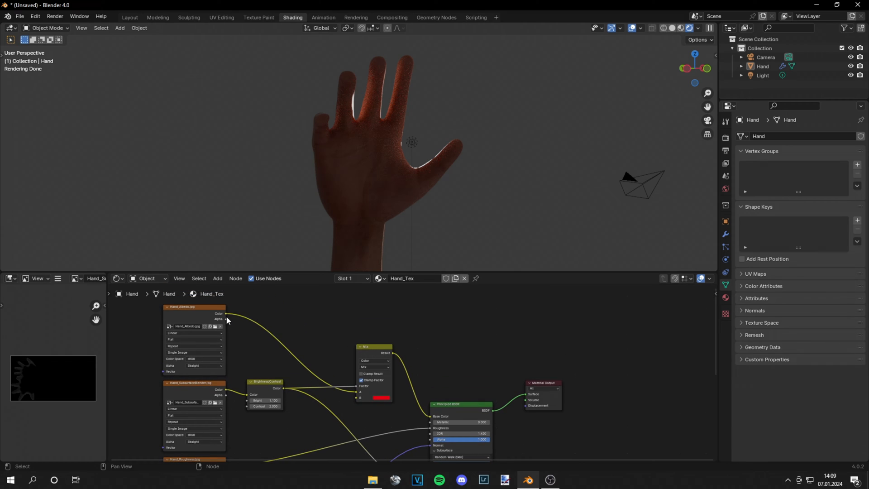
Link the Hand_Albedo colour into the Mix node's A input
left_click_drag(226, 317, 431, 419)
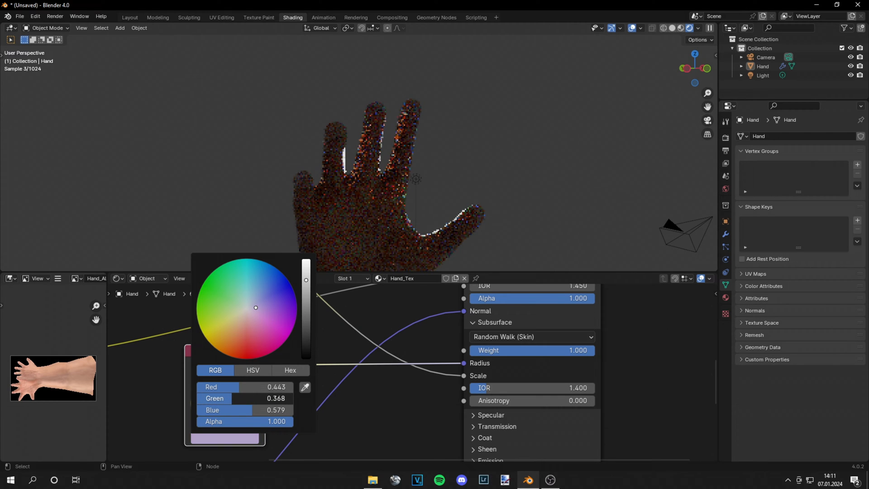
Pick a deep red tint (G 0.037, B 0.067) in the colour picker and confirm it
left_click_drag(255, 308, 280, 322)
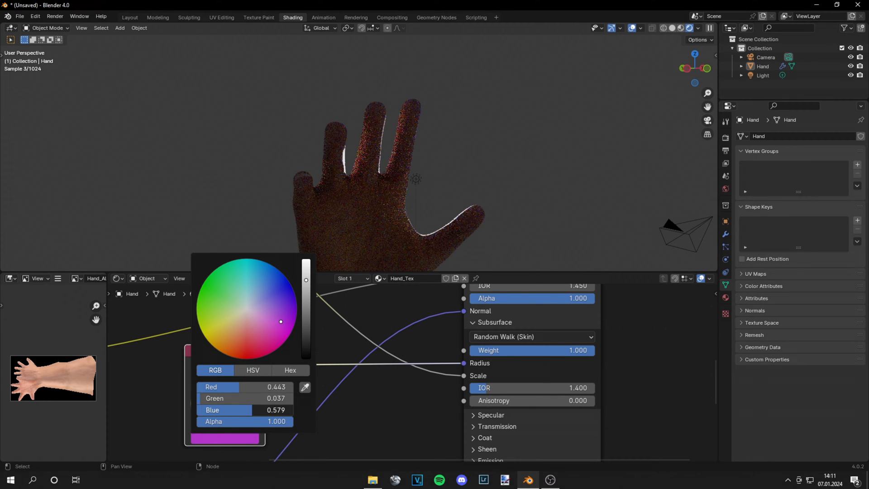
left_click(252, 343)
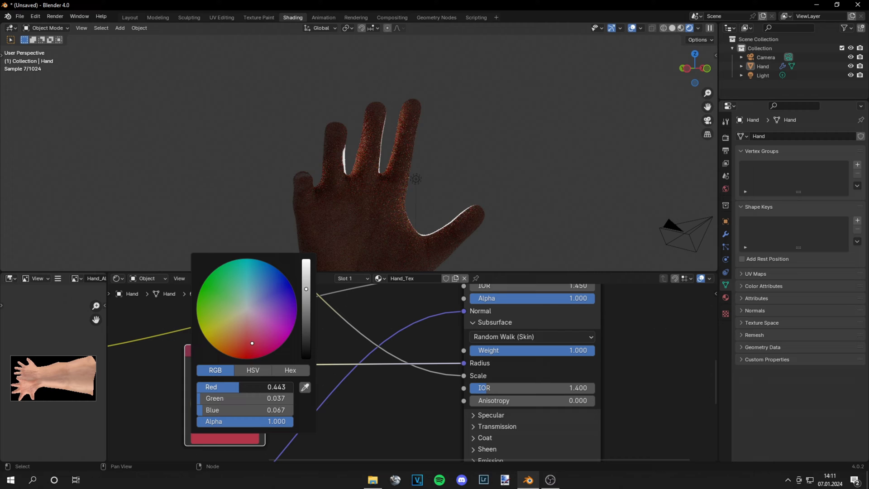
left_click(373, 357)
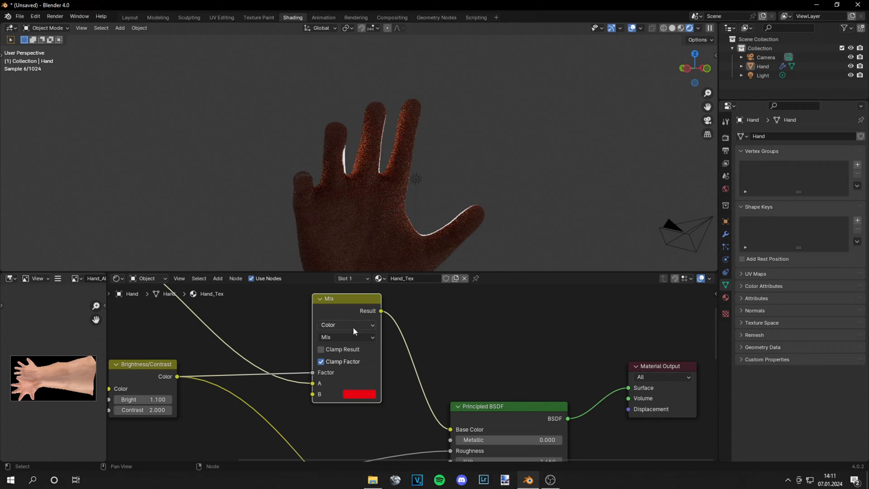
left_click(360, 394)
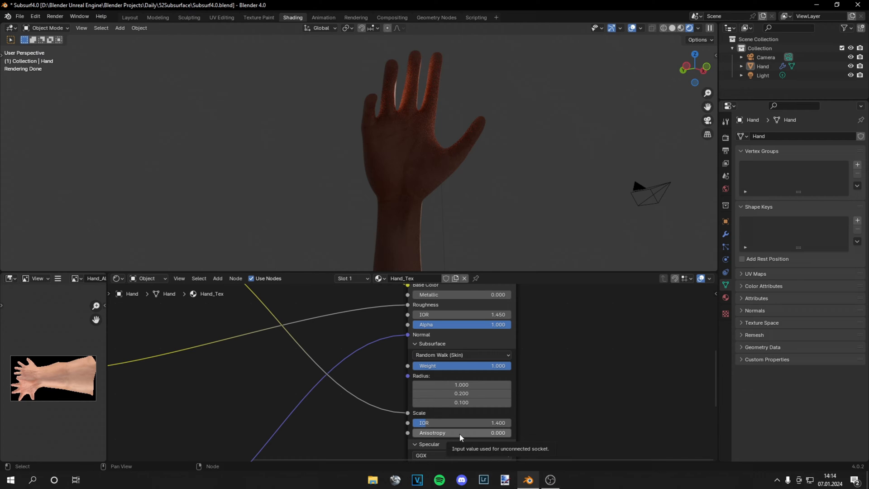
mouse_move(449, 438)
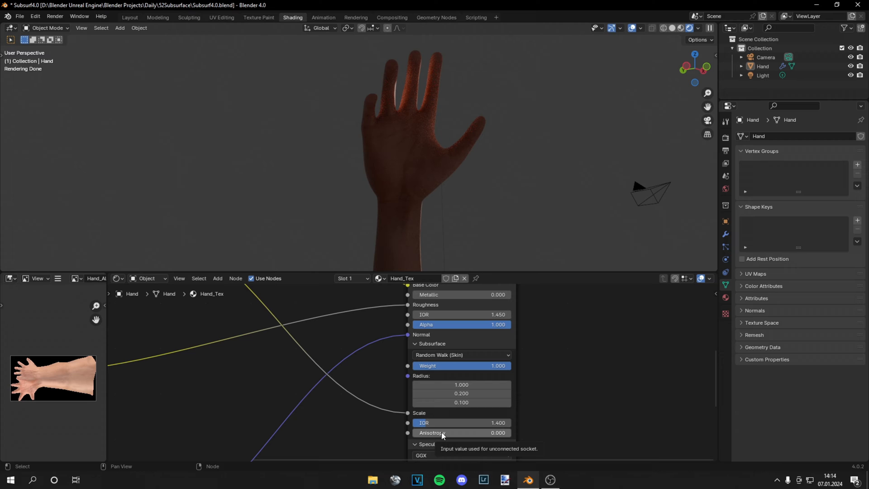
Drag the Subsurface Anisotropy field from 1.000 down to 0.000
left_click_drag(438, 432, 462, 433)
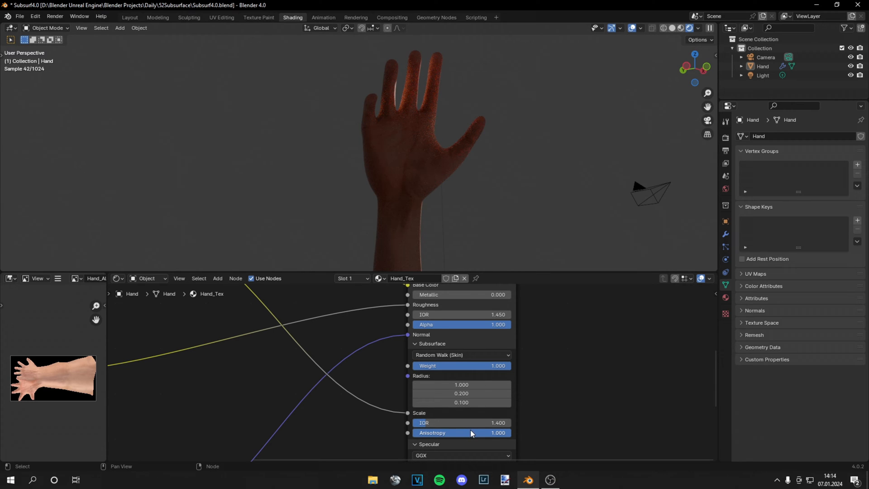
left_click_drag(471, 433, 462, 433)
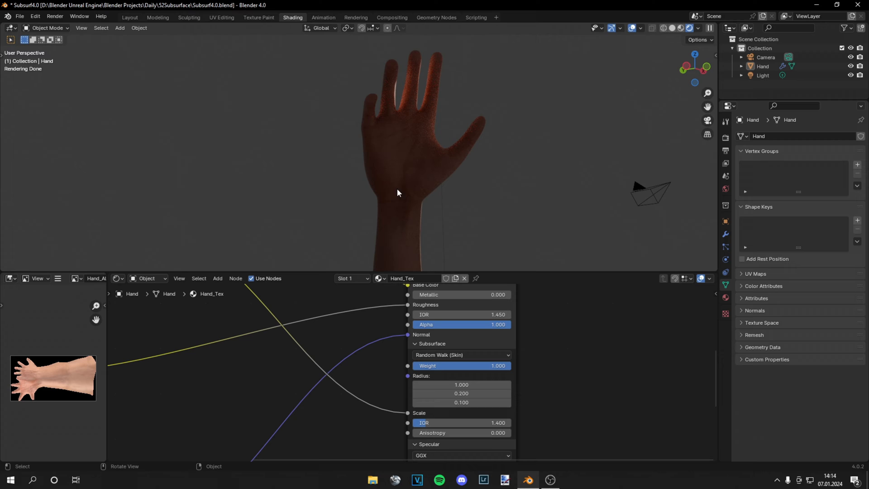
mouse_move(422, 201)
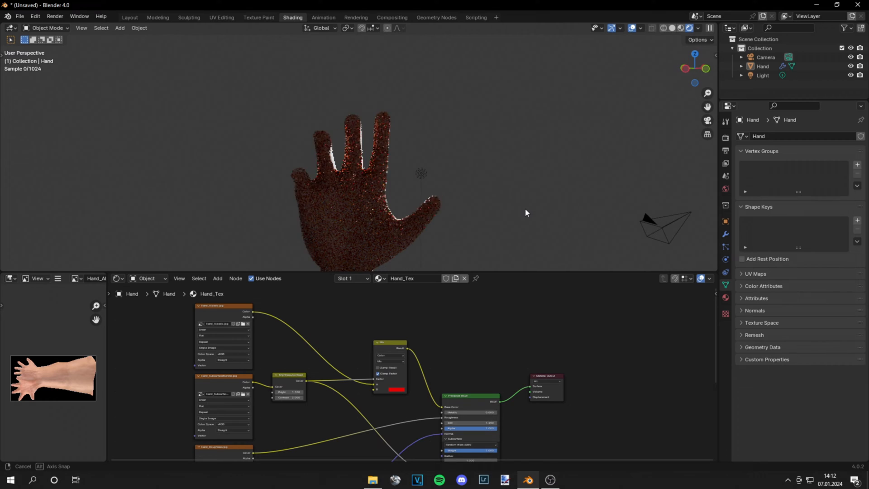
left_click_drag(525, 212, 354, 229)
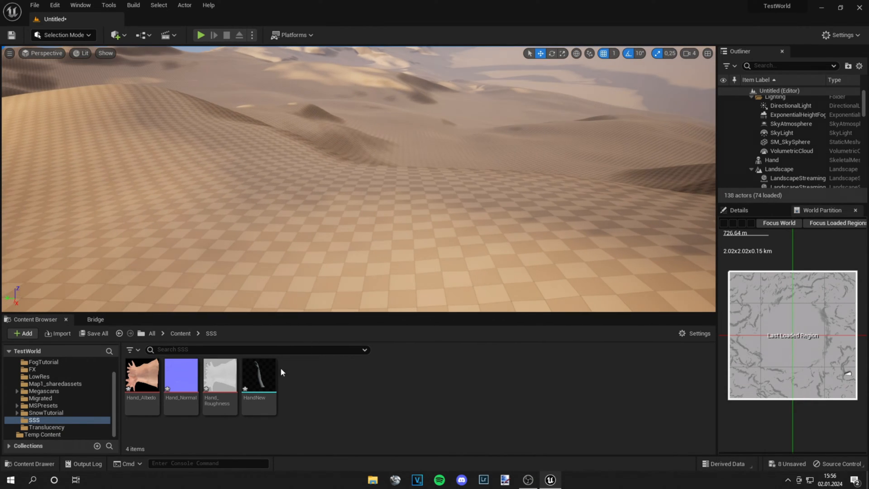
Place HandNew in the level, create material Hand_Mat in the SSS folder and open it for editing
left_click(258, 373)
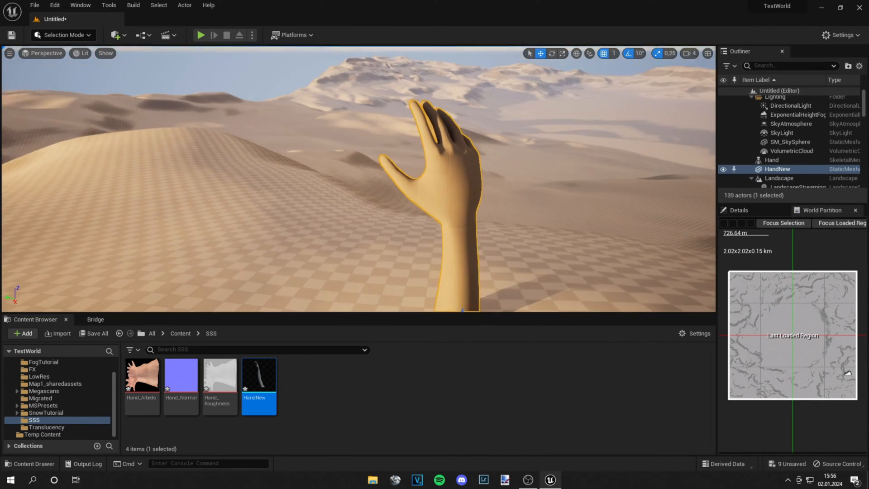
left_click(21, 333)
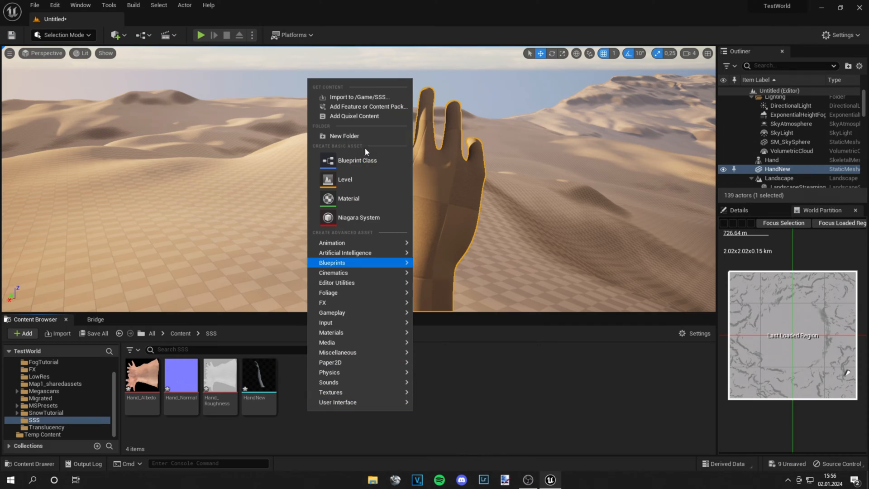
left_click(348, 198)
type("Hand_Mat")
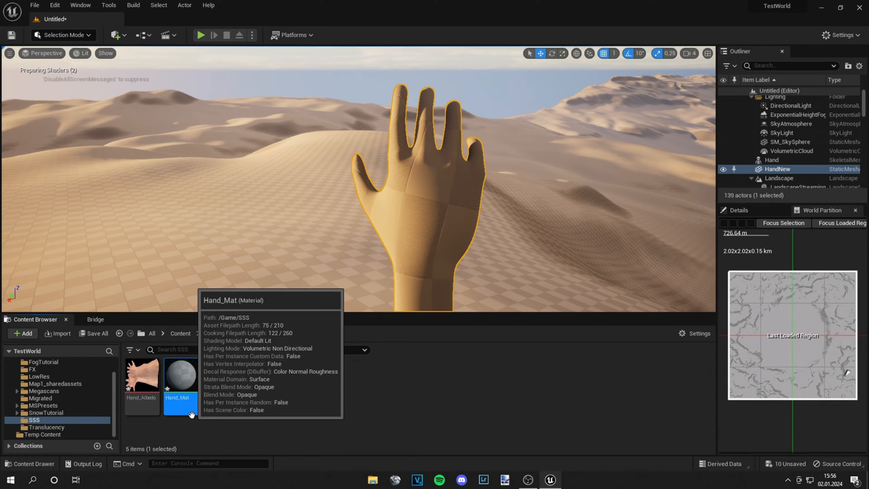
double_click(180, 375)
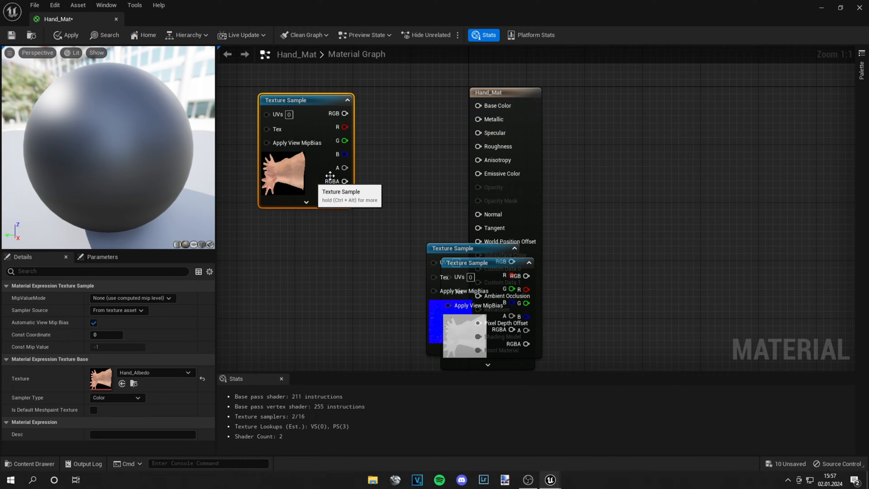
Arrange the hand texture samples in the Material Graph for wiring to Base Color, Roughness and Normal
left_click_drag(344, 113, 477, 105)
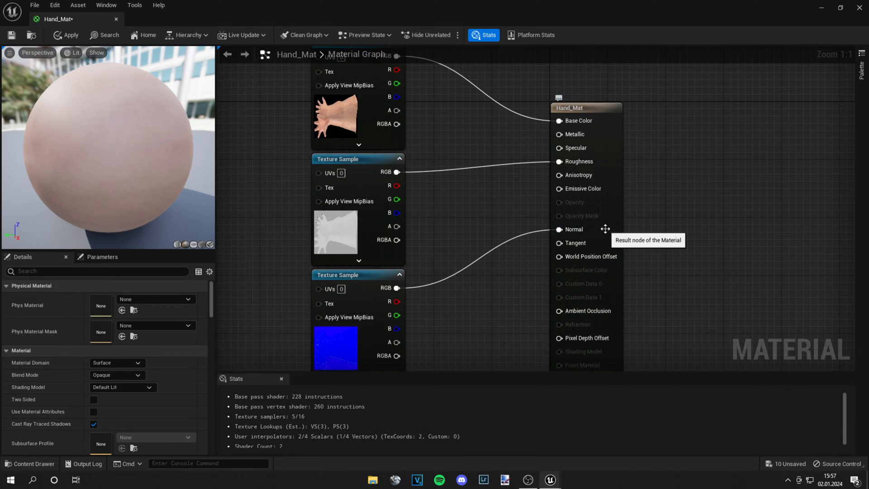
Switch Hand_Mat's shading model to Subsurface Profile
left_click(122, 386)
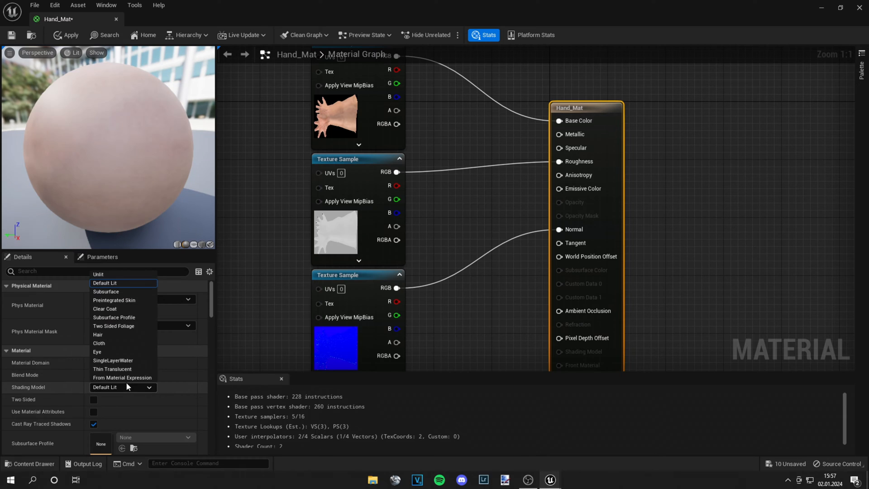
mouse_move(120, 317)
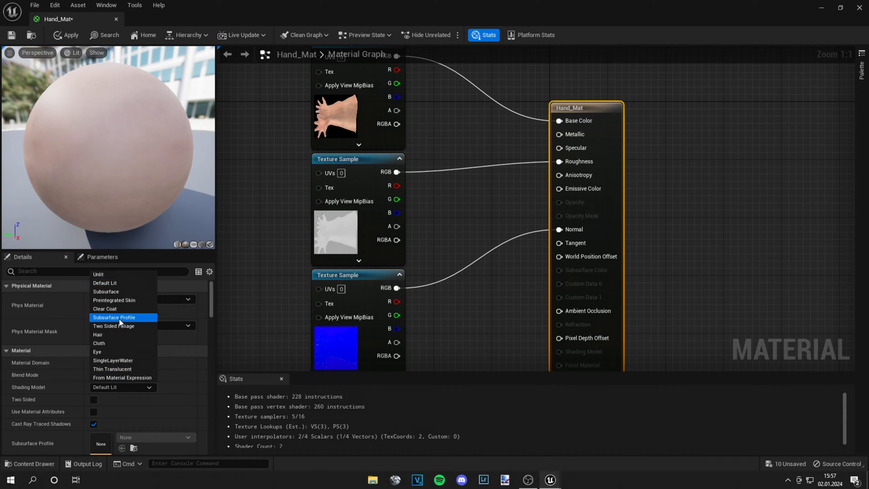
left_click(114, 317)
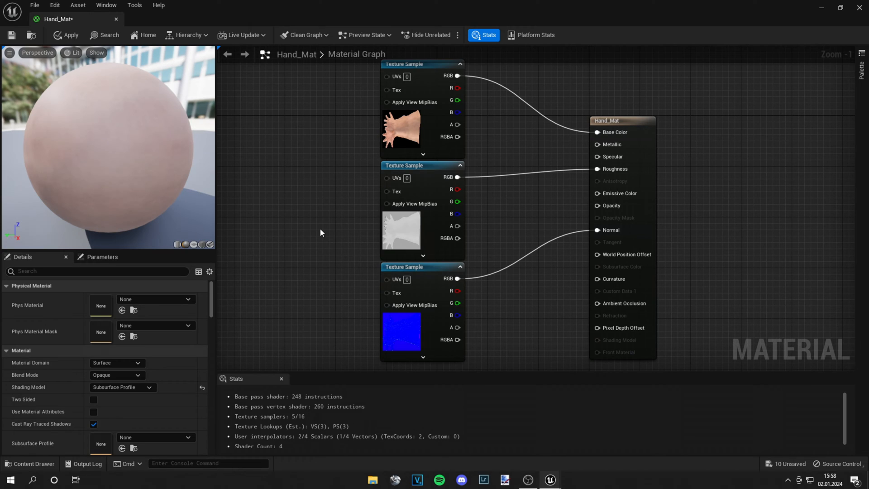
mouse_move(307, 238)
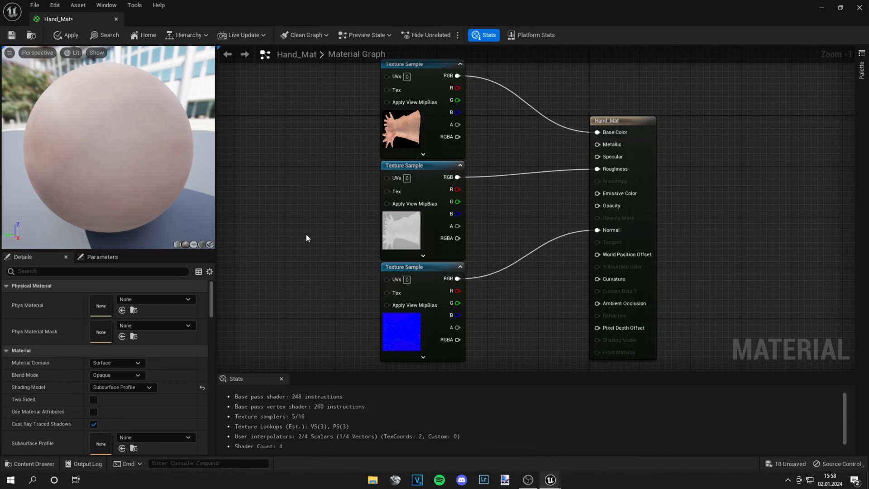
mouse_move(308, 228)
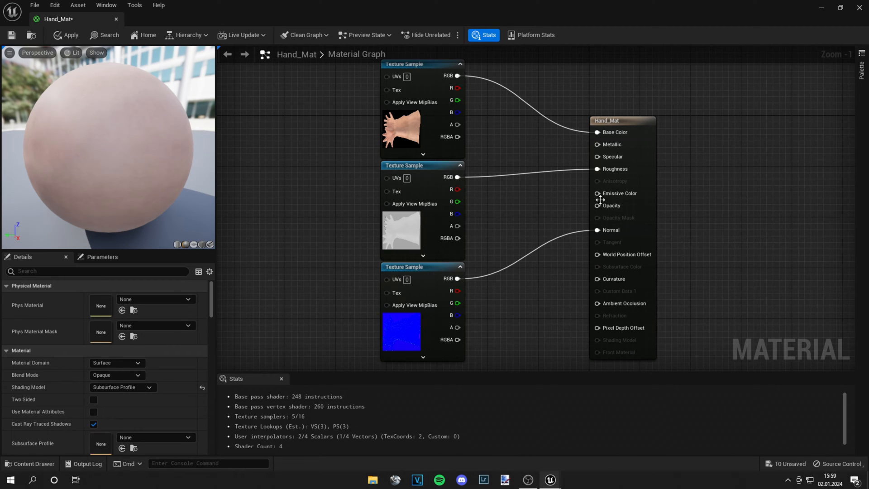
mouse_move(318, 208)
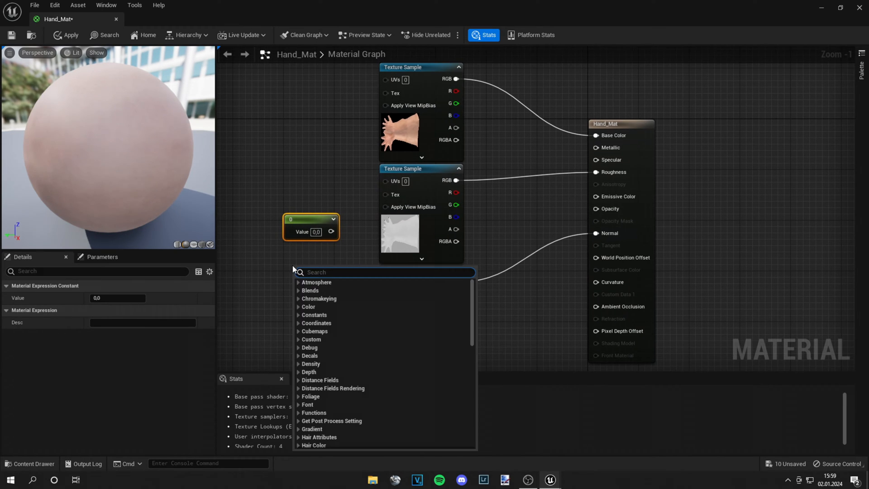
Feed a 1.0 constant into Hand_Mat's Opacity input
type("co")
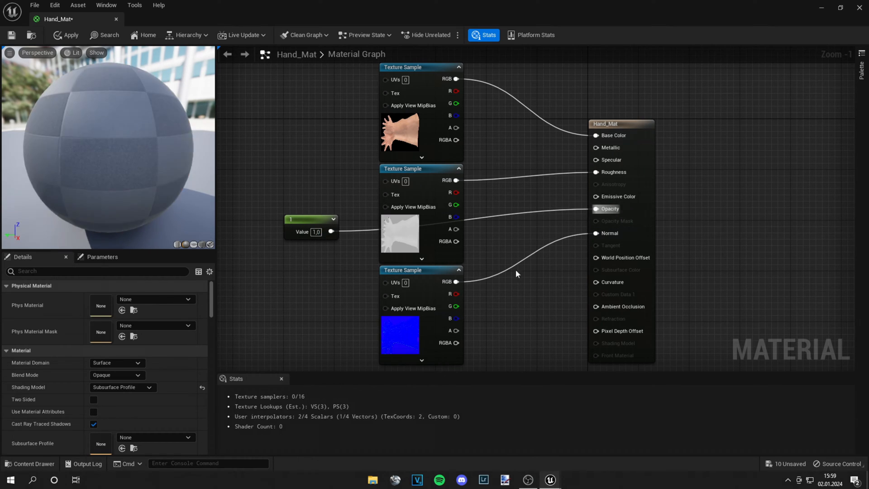
left_click(65, 35)
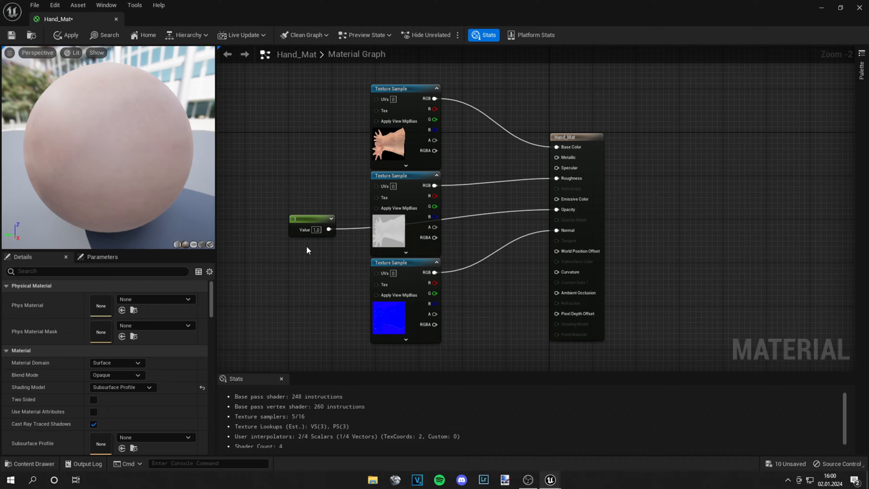
mouse_move(11, 36)
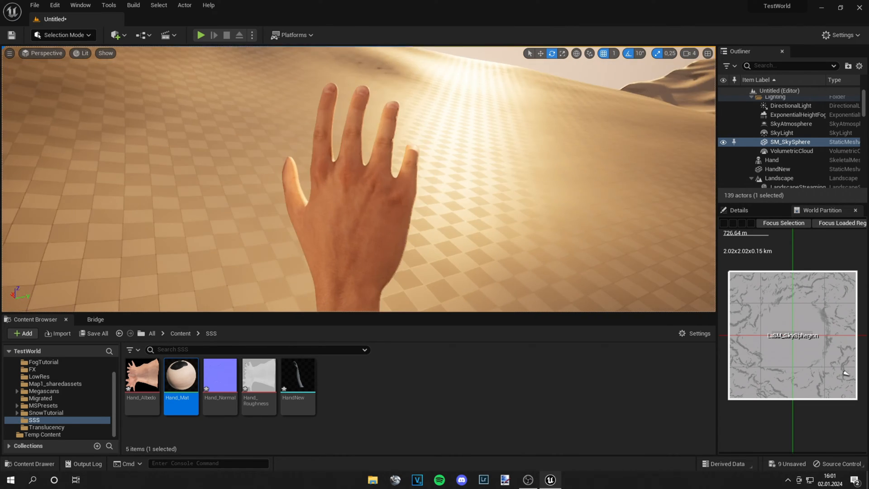
Reopen Hand_Mat from the Content Browser and bring up its shading model list
double_click(180, 374)
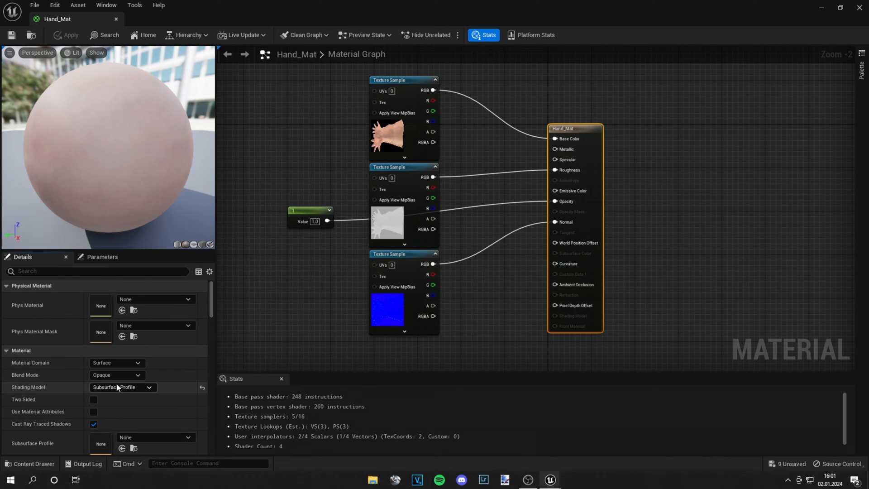
mouse_move(117, 391)
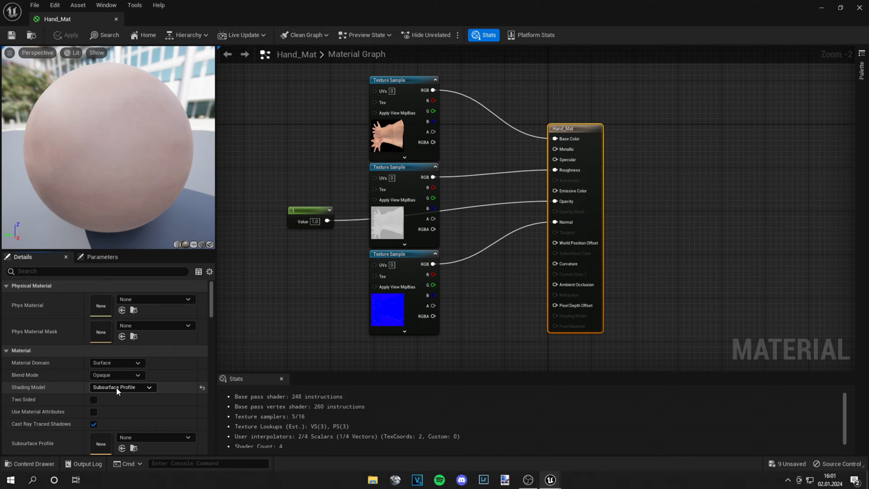
left_click(122, 387)
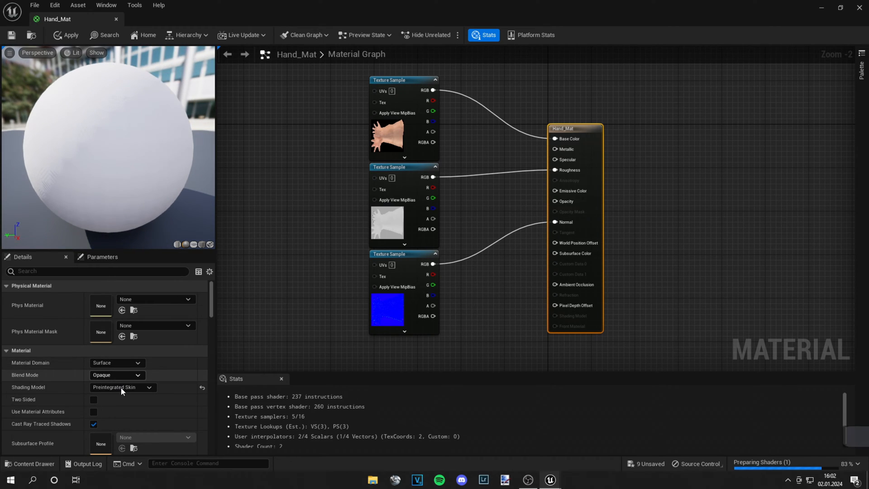
Try Preintegrated Skin, then settle Hand_Mat on the Subsurface shading model
left_click(123, 387)
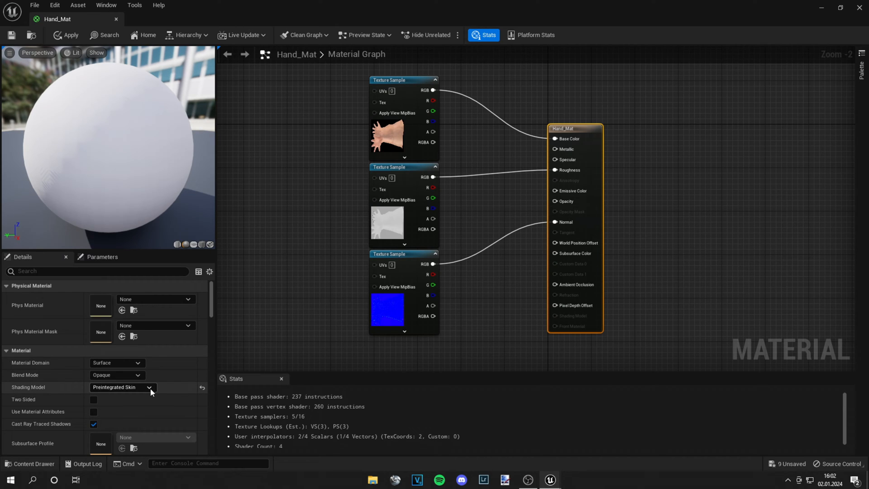
left_click(147, 386)
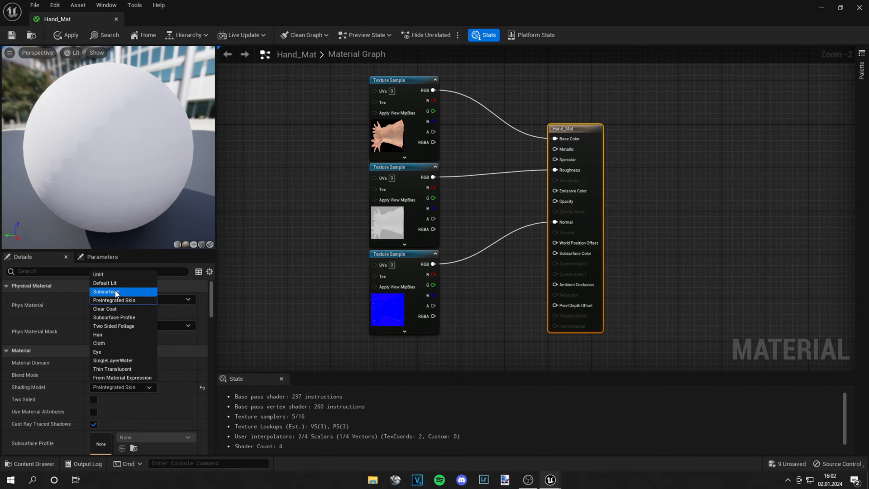
left_click(105, 291)
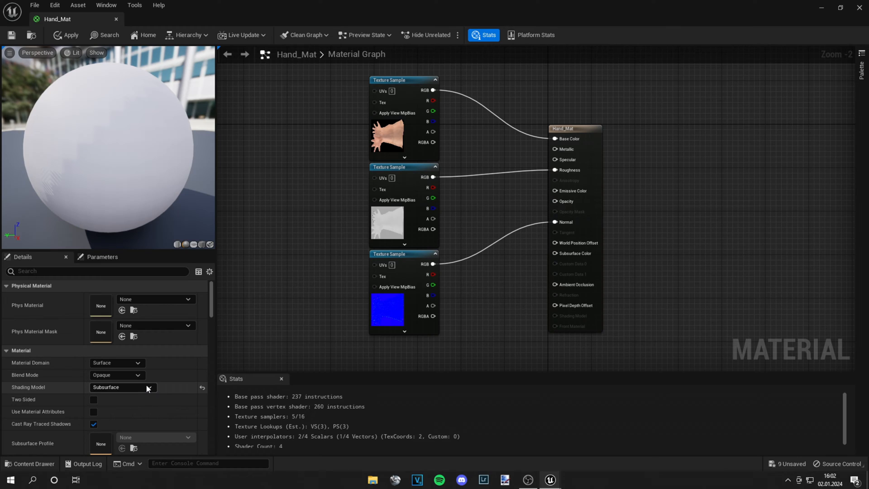
left_click(122, 386)
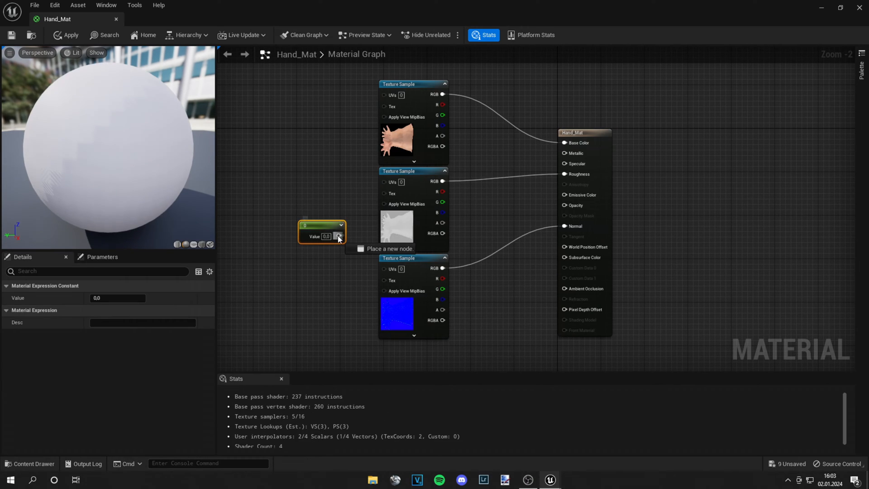
Wire the 0.0 constant to Opacity and convert it into a material parameter
left_click_drag(338, 236, 579, 206)
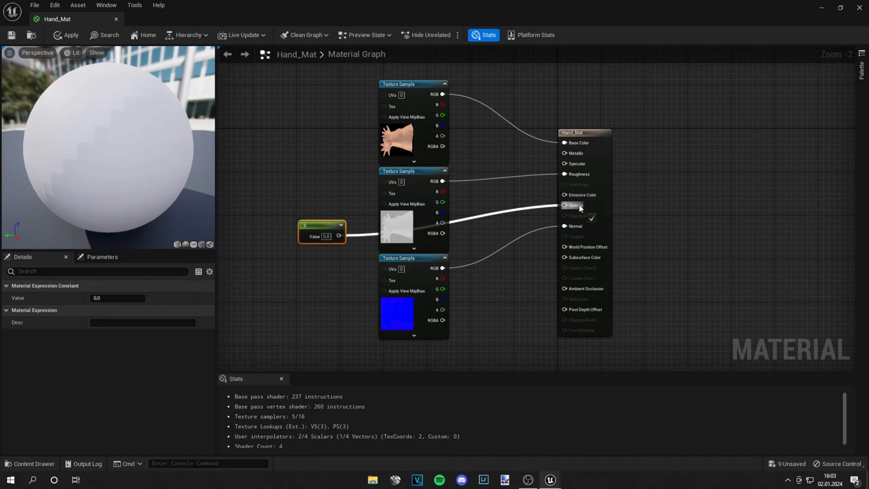
right_click(321, 227)
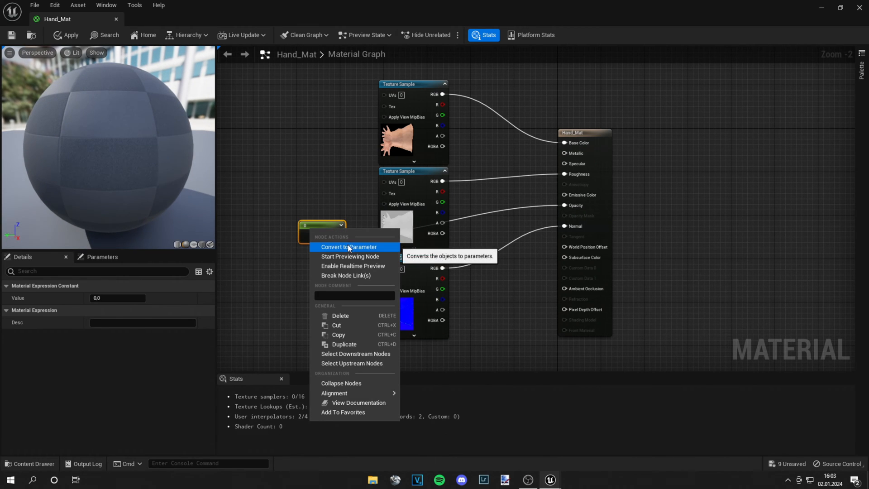
left_click(349, 246)
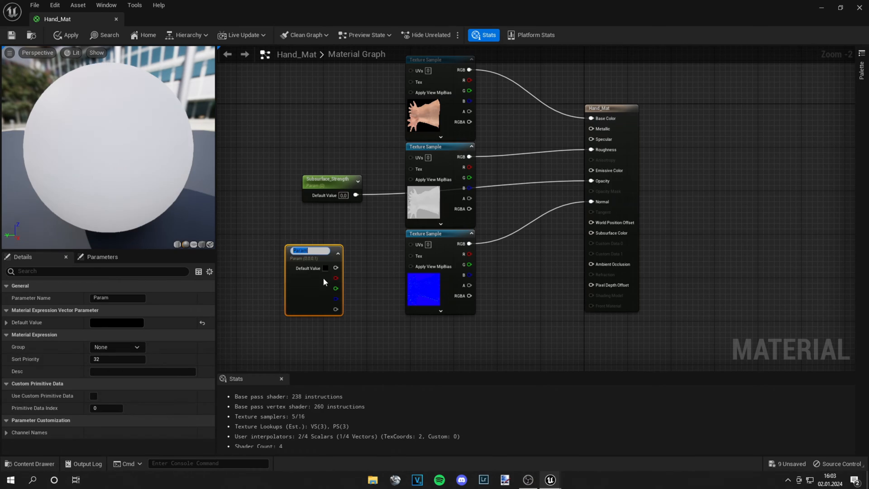
Name the vector parameter SubsurfaceColor and search 'const' for another node to add
type("SubsurfaceCo")
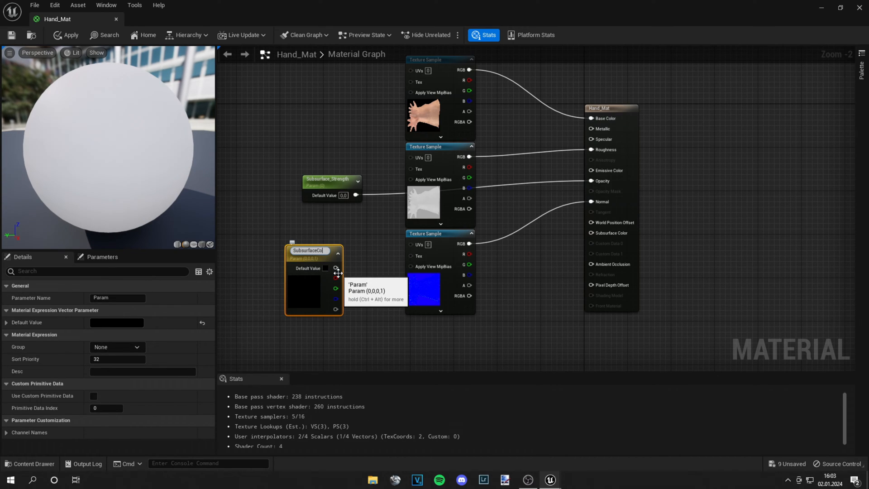
left_click(366, 293)
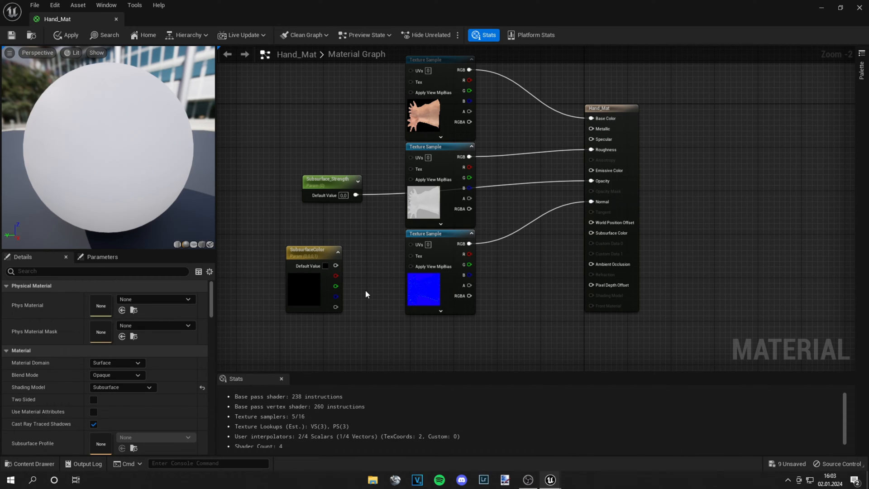
mouse_move(365, 281)
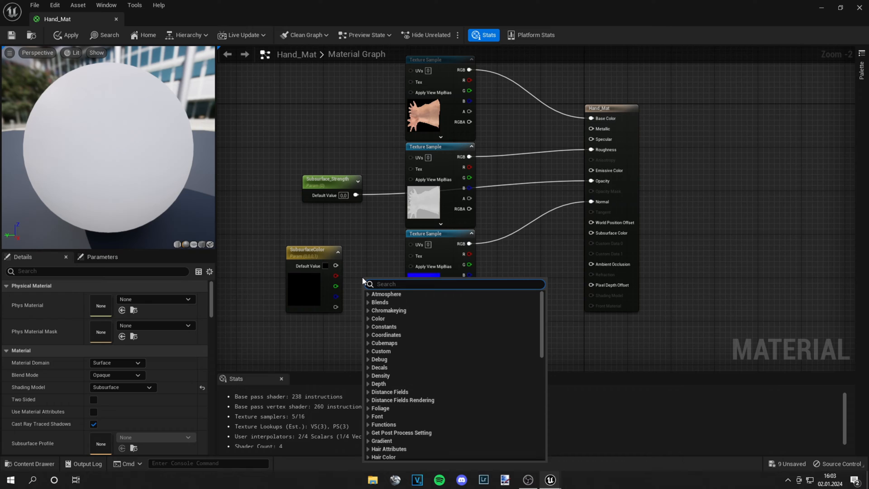
type("const")
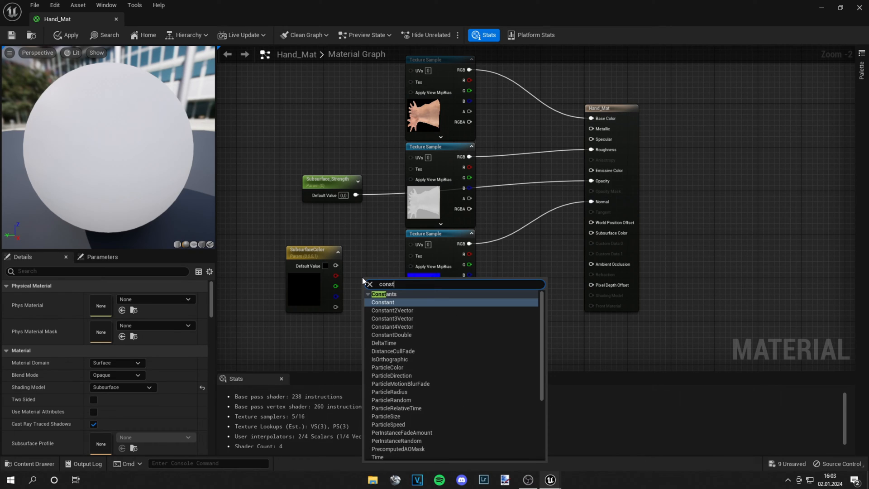
mouse_move(421, 323)
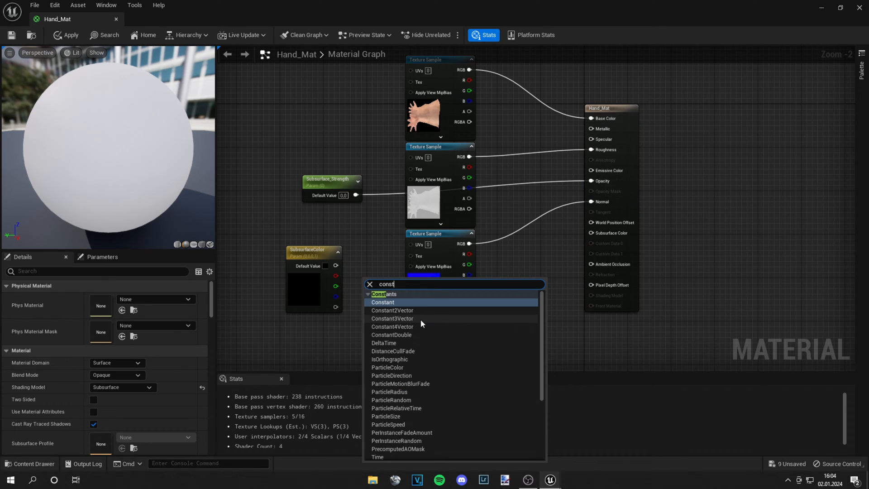
left_click(391, 318)
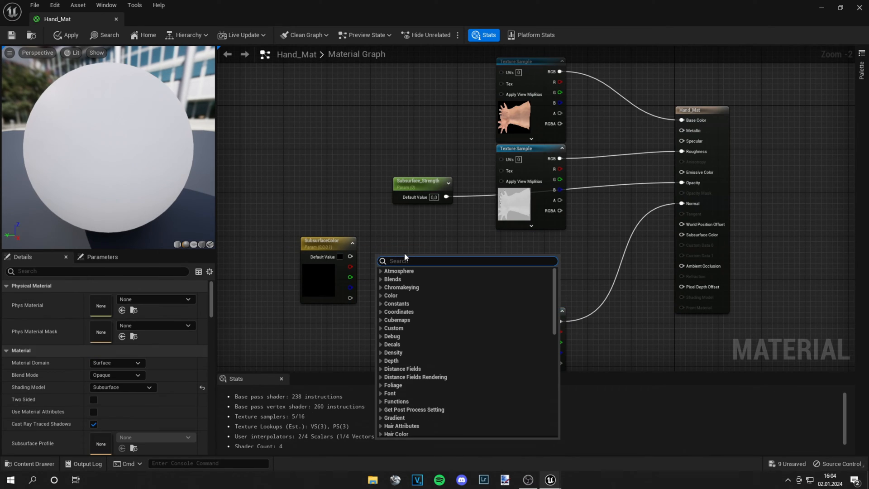
Add a Subsurface_Brightness scalar parameter dividing SubsurfaceColor into the Subsurface Color input
left_click(398, 261)
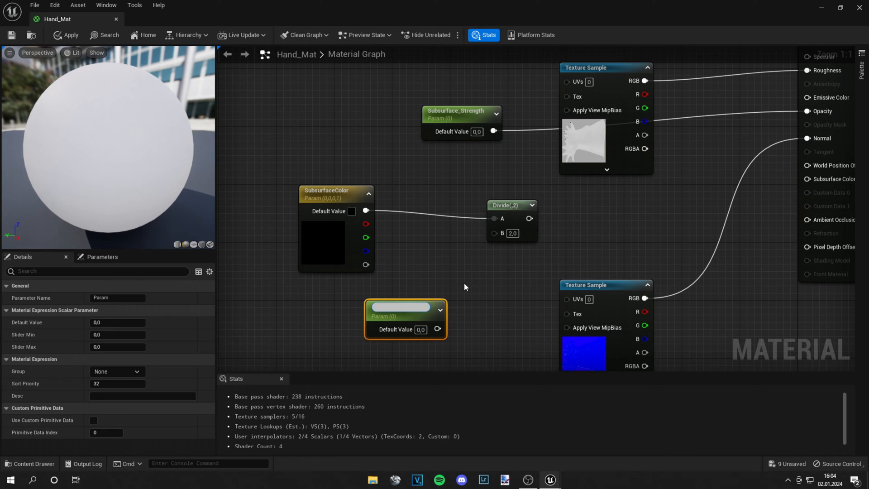
type("Subsurface_Brightness")
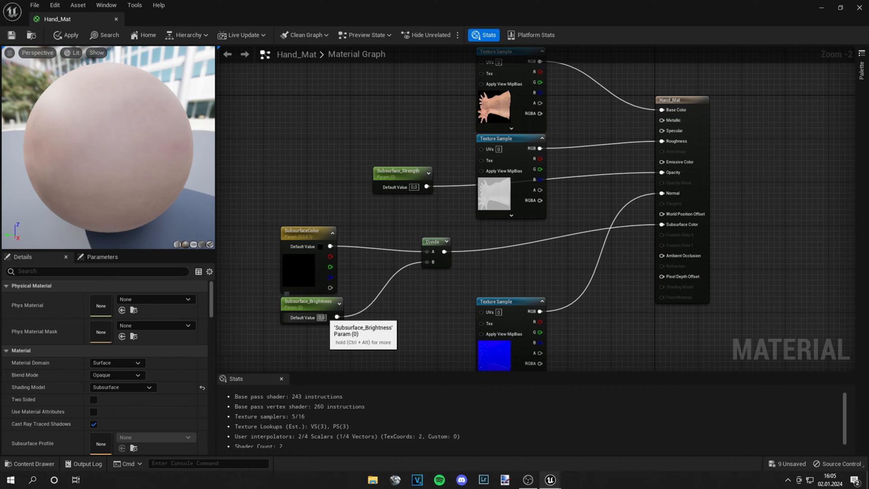
mouse_move(366, 284)
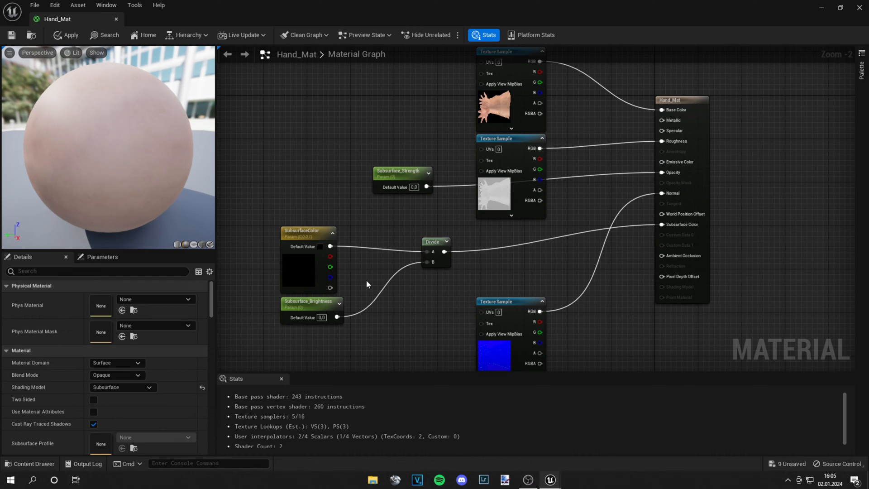
mouse_move(10, 36)
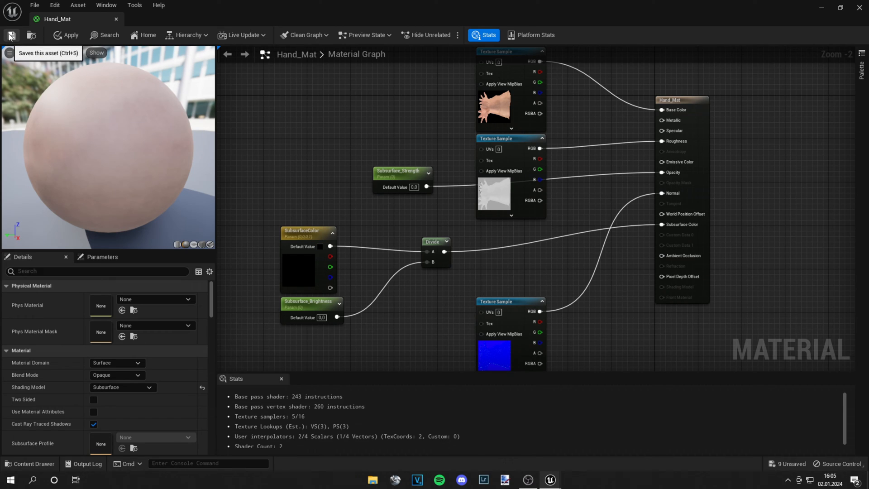
Save the updated Hand_Mat material
left_click(10, 35)
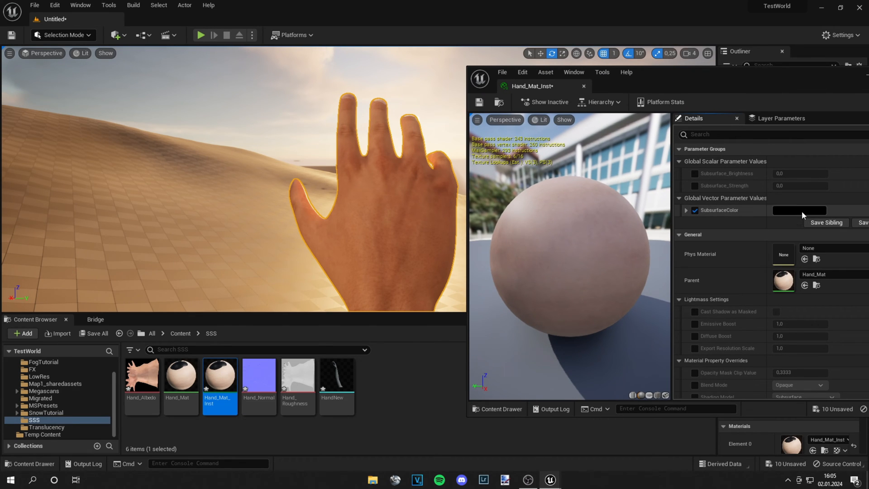
Pick a vivid red SubsurfaceColor and enable the Subsurface_Strength override
left_click(798, 210)
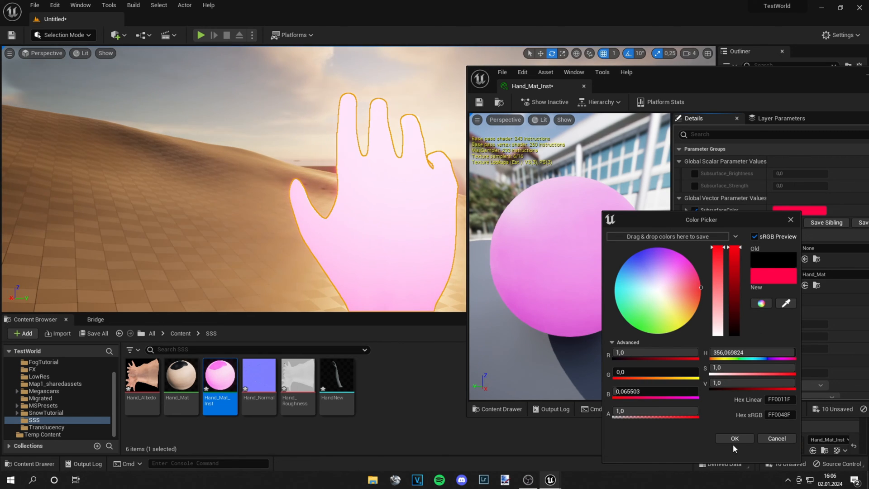
left_click(732, 438)
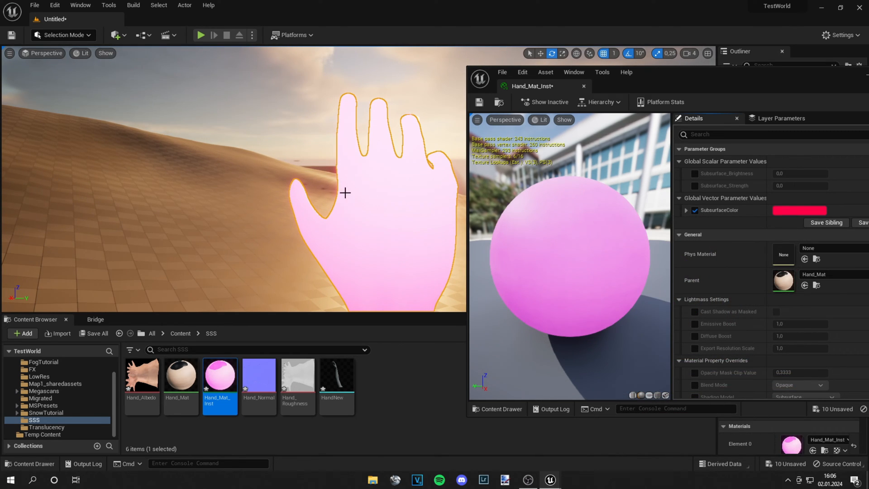
left_click(695, 186)
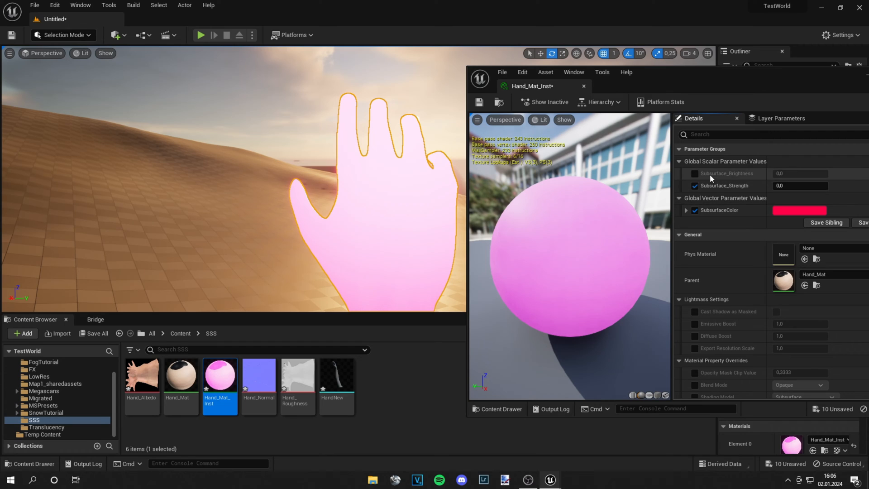
Enable the Subsurface_Brightness override and set Subsurface_Strength to 0.626328
left_click(695, 174)
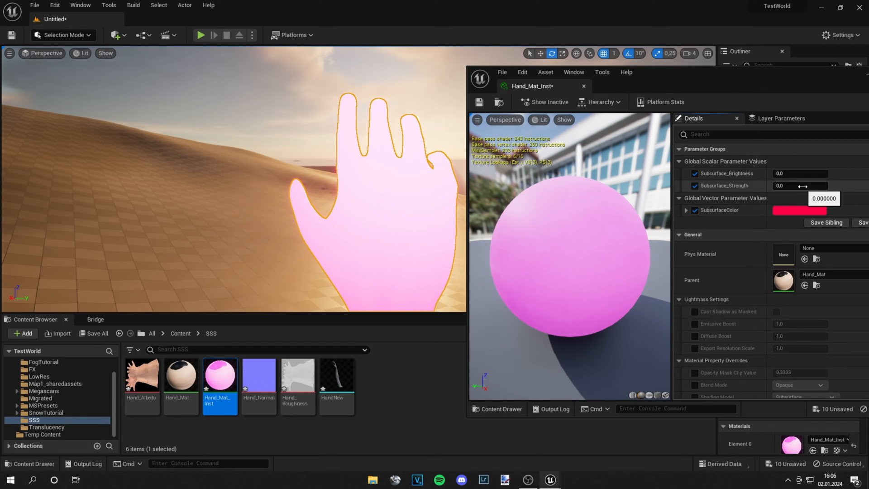
left_click_drag(776, 186, 825, 185)
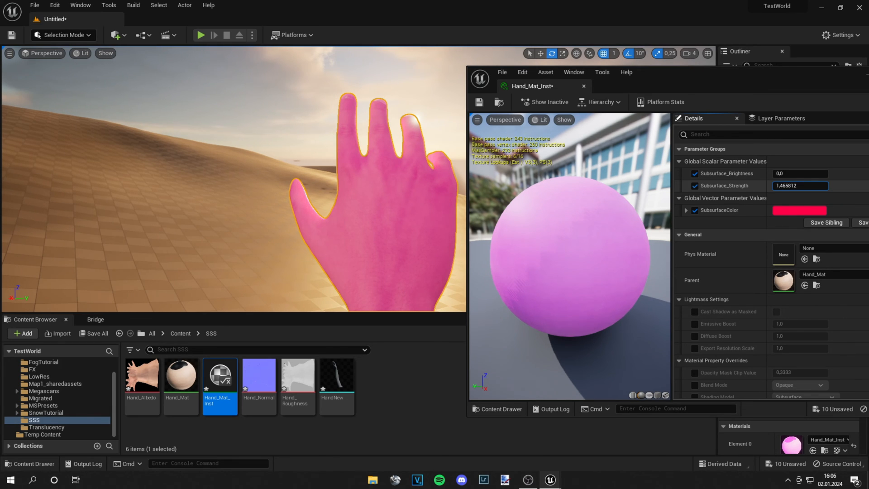
type("0.499181")
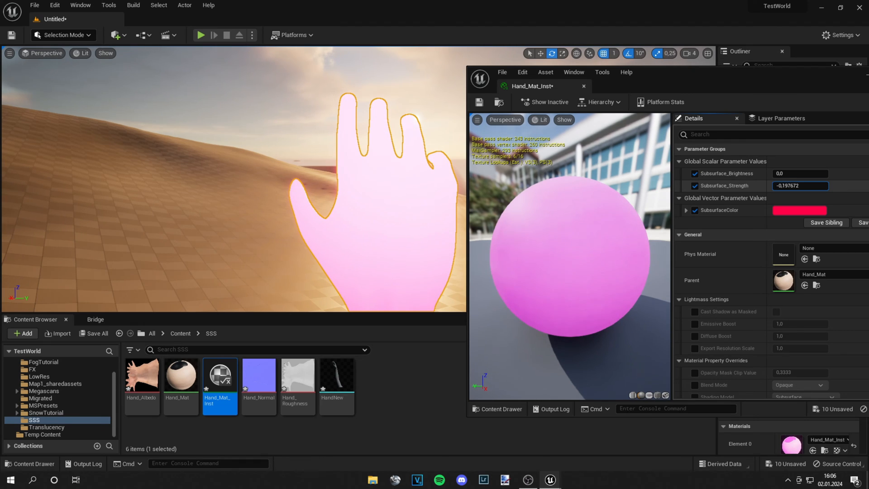
type("0.546328")
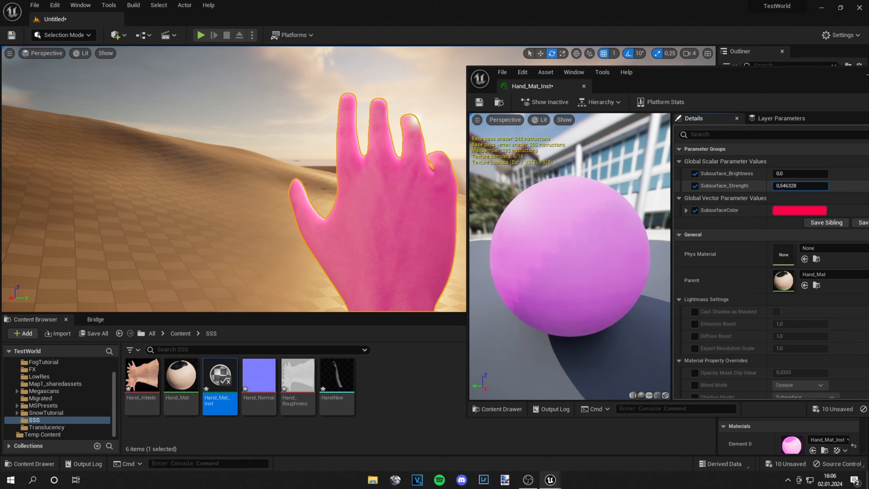
type("0.066328")
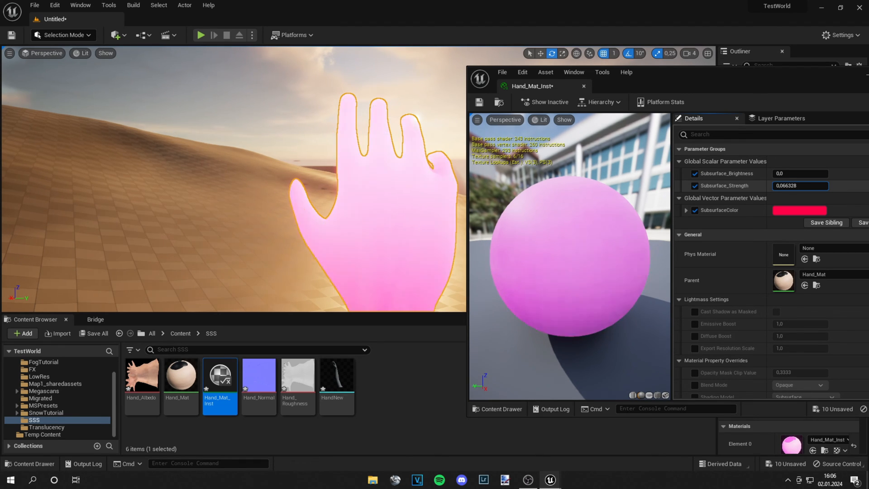
type("0.522328")
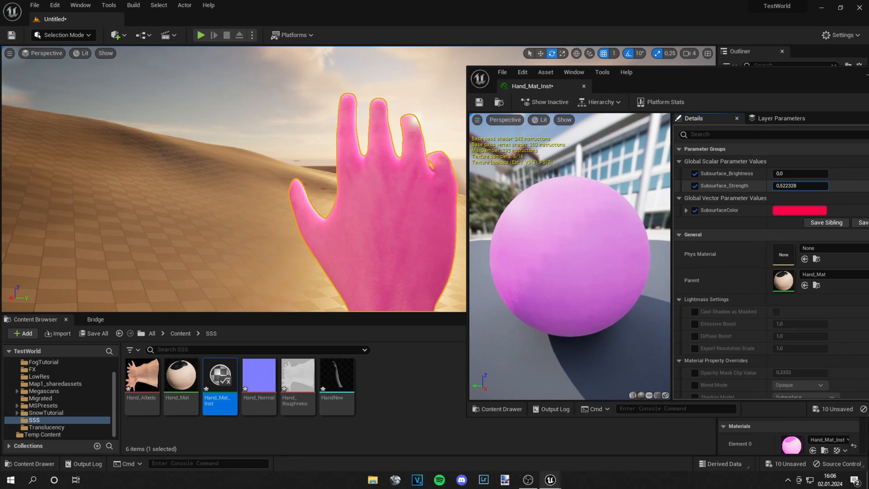
type("0.626328")
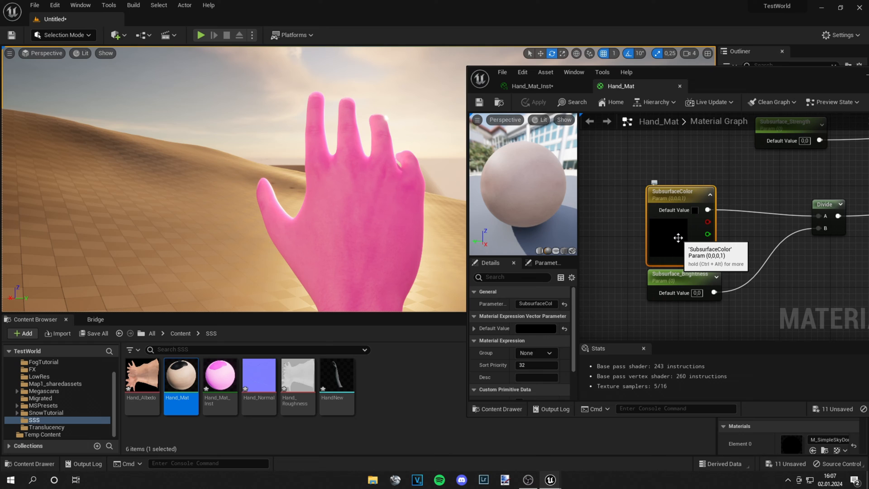
mouse_move(699, 282)
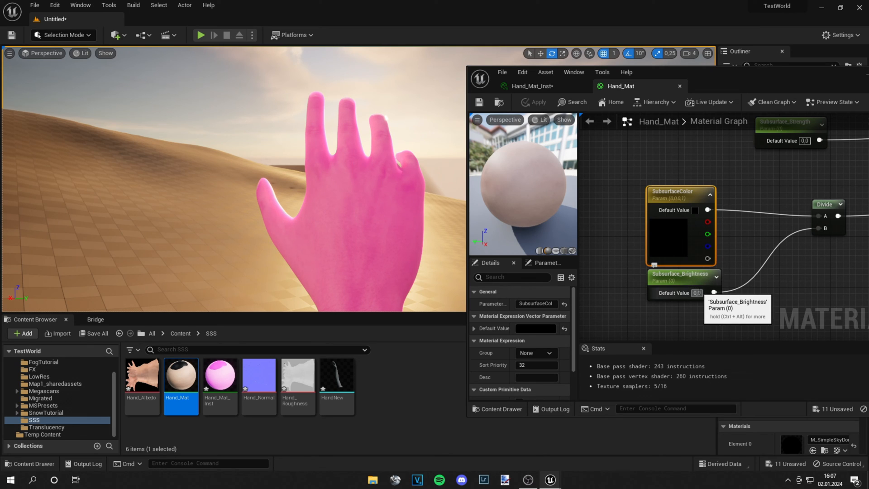
left_click(534, 86)
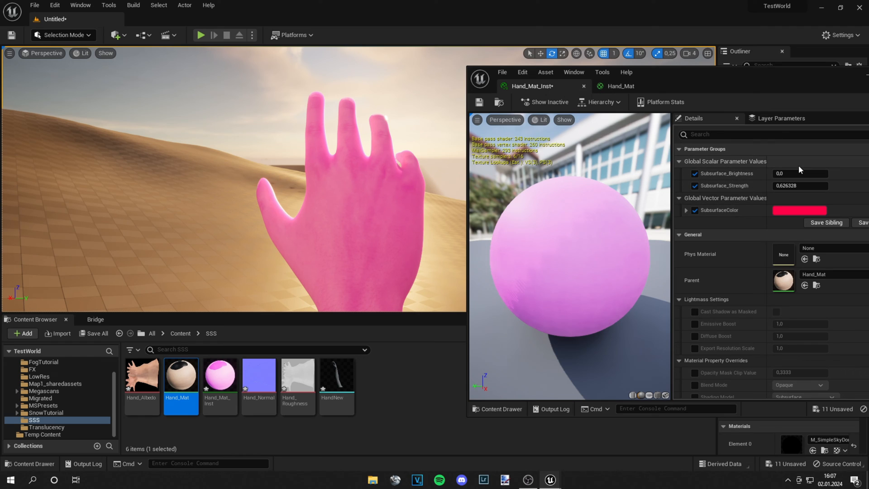
Raise the hand instance's Subsurface_Brightness to about 19.37 for a natural skin tone
type("0.12")
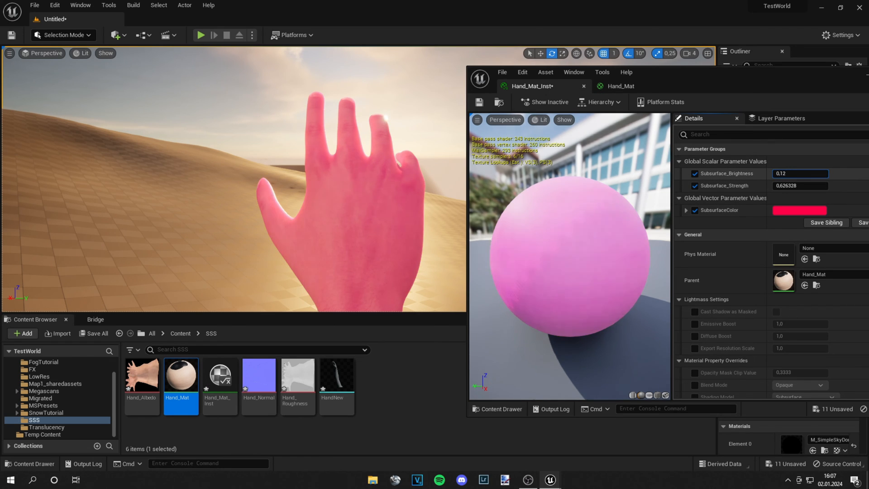
type("9.822414")
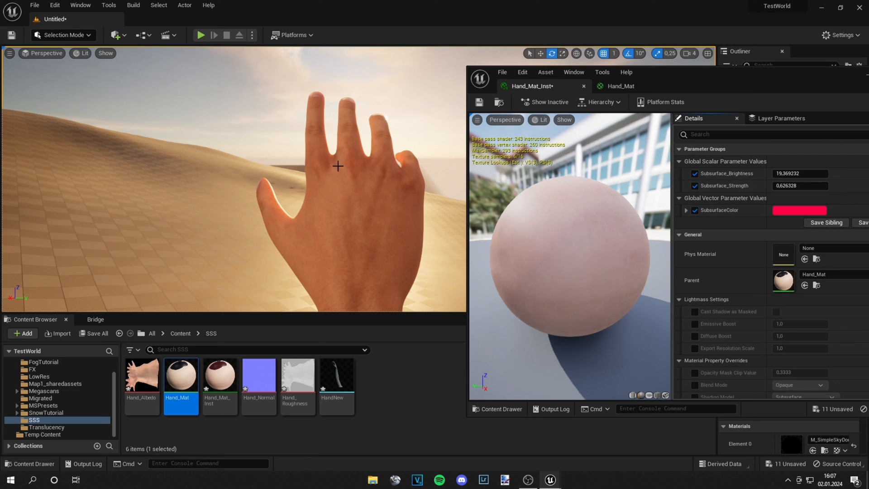
mouse_move(320, 135)
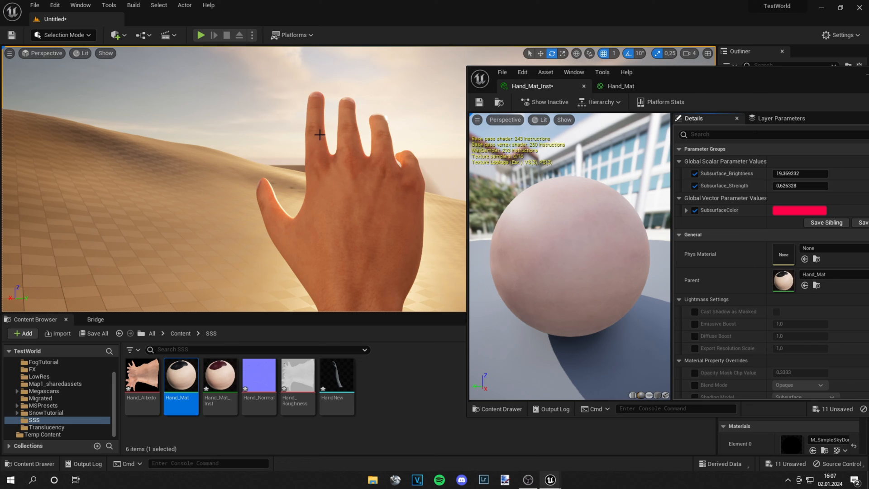
mouse_move(311, 115)
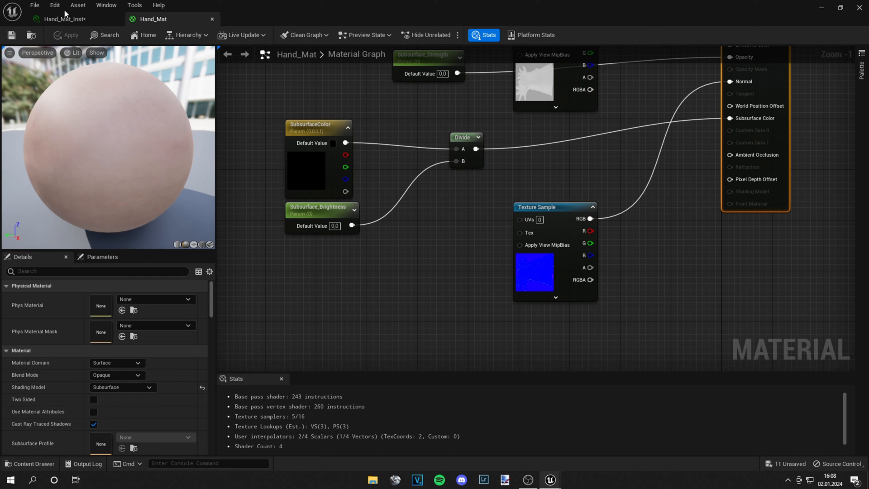
Leave the material editors to place the Var1_LOD0 dandelion mesh beside the hand
left_click(62, 19)
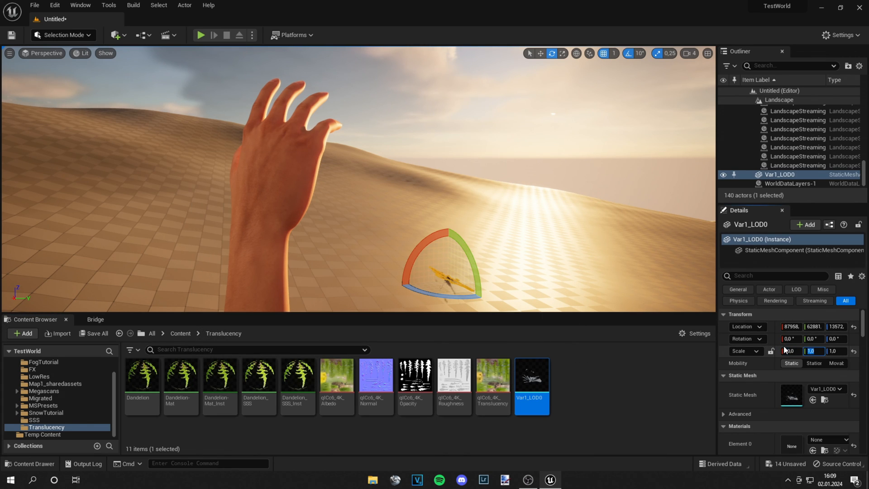
Scale the dandelion to 10.0 and assign Dandelion_SSS to Element 0, bringing up its graph
type("10.0")
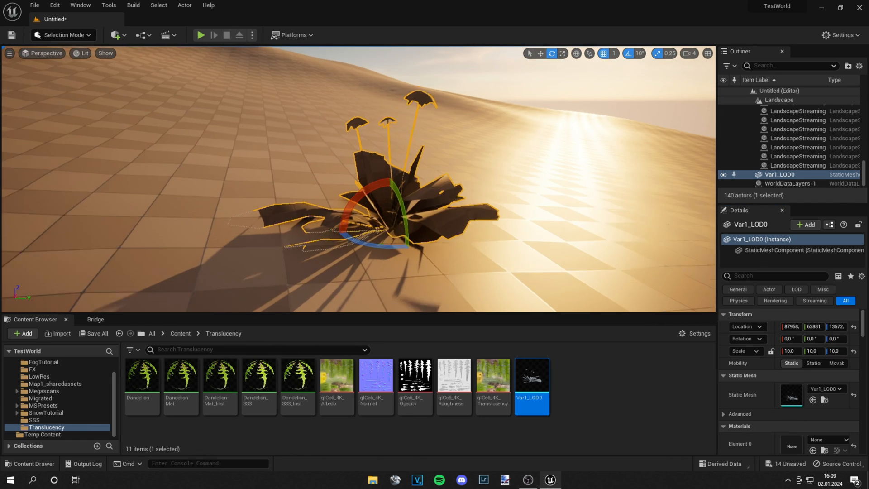
left_click(141, 376)
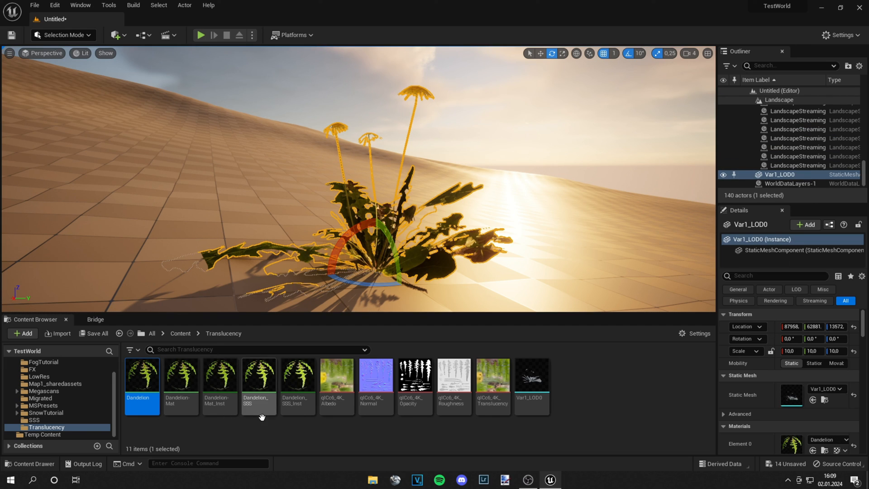
left_click(258, 377)
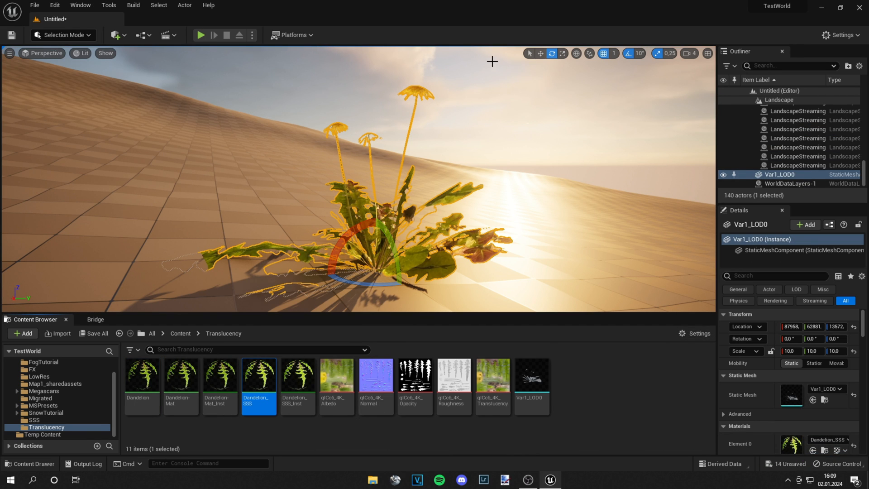
double_click(258, 371)
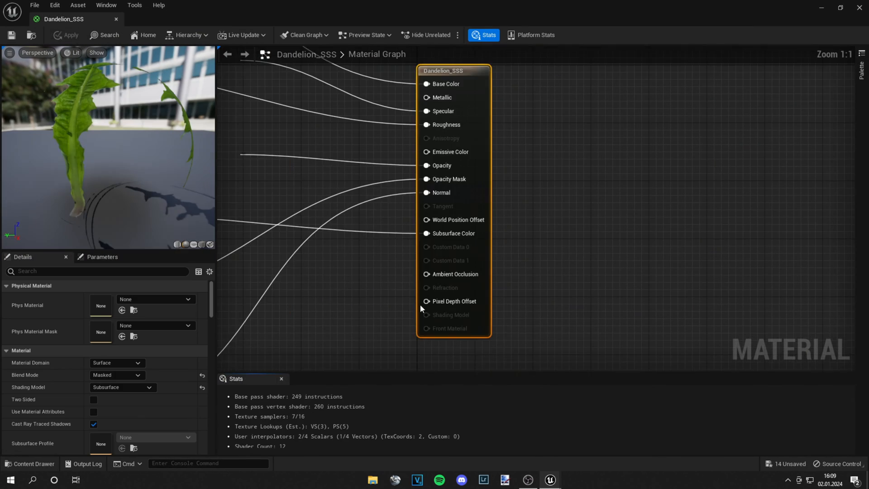
scroll("down", 3)
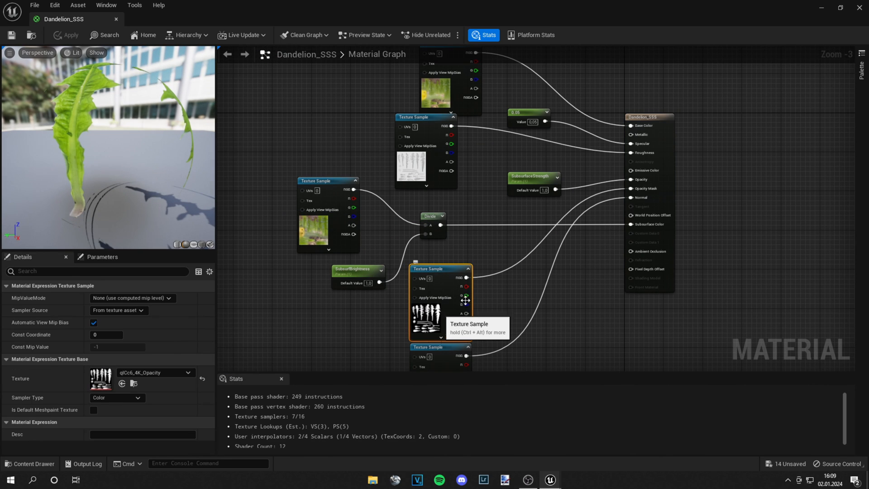
mouse_move(566, 161)
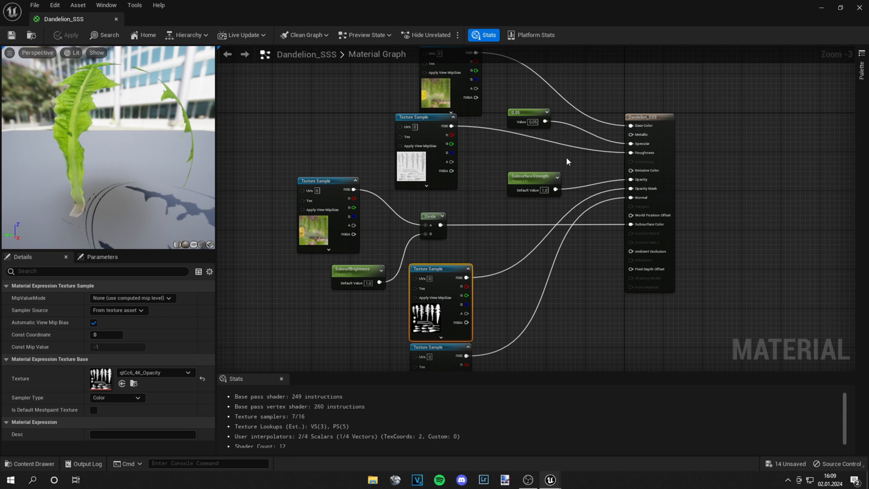